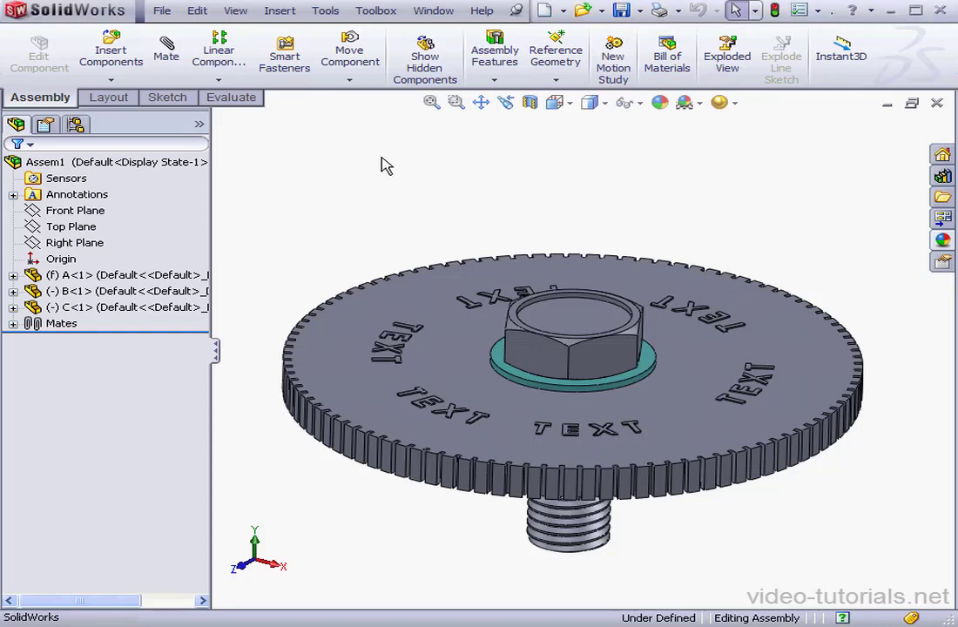
{"action": "mouse_move", "coordinate": [385, 163]}
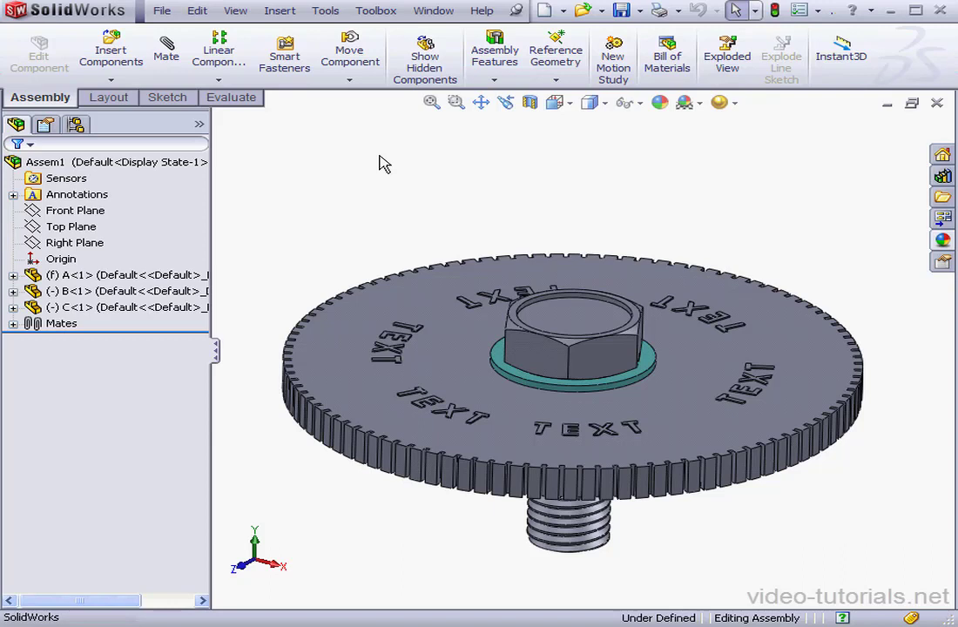
{"action": "mouse_move", "coordinate": [385, 166]}
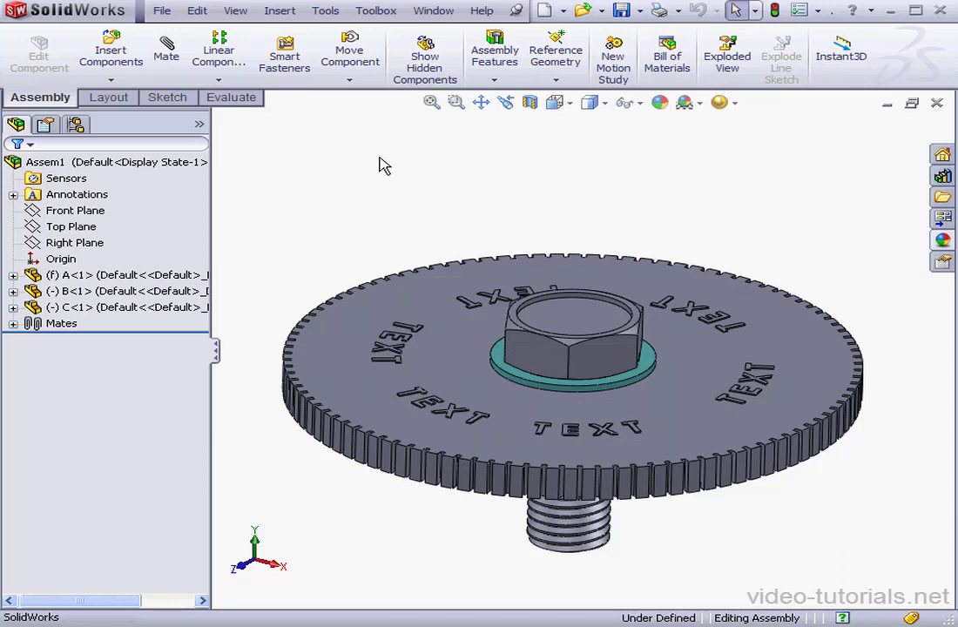
{"action": "mouse_move", "coordinate": [381, 164]}
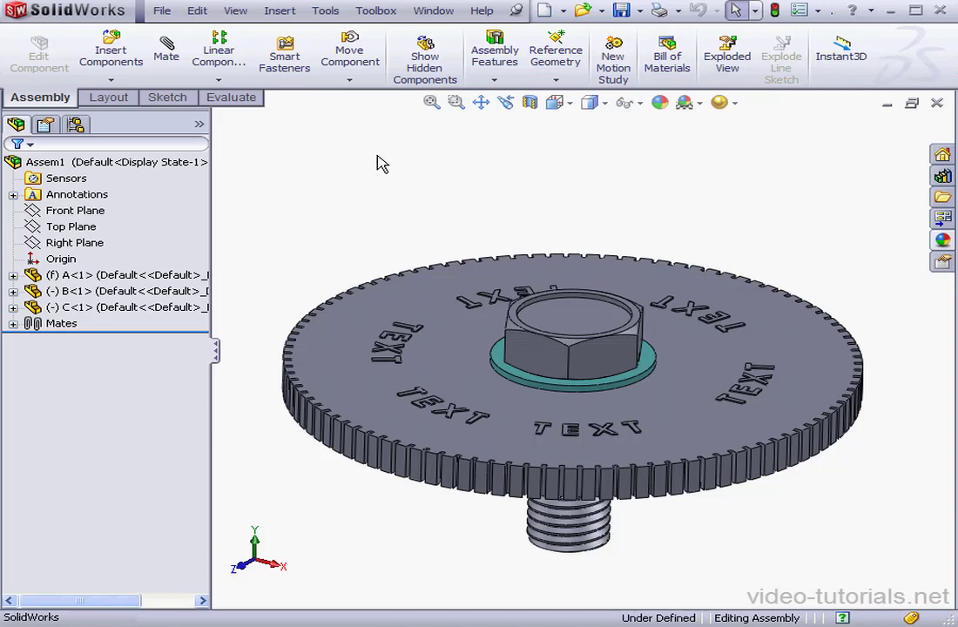
{"action": "mouse_move", "coordinate": [372, 157]}
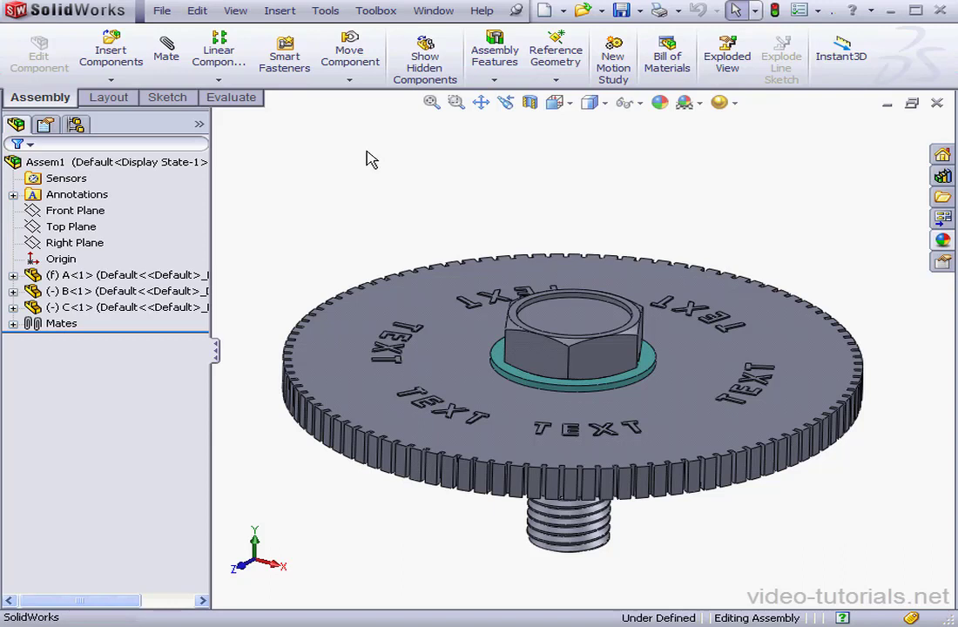
{"action": "mouse_move", "coordinate": [366, 160]}
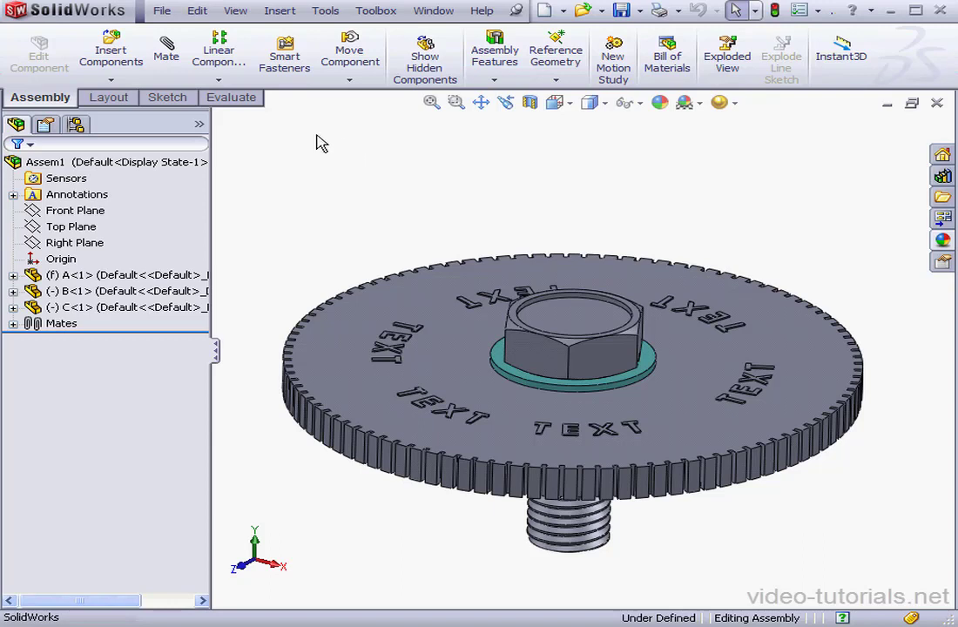
{"action": "mouse_move", "coordinate": [342, 138]}
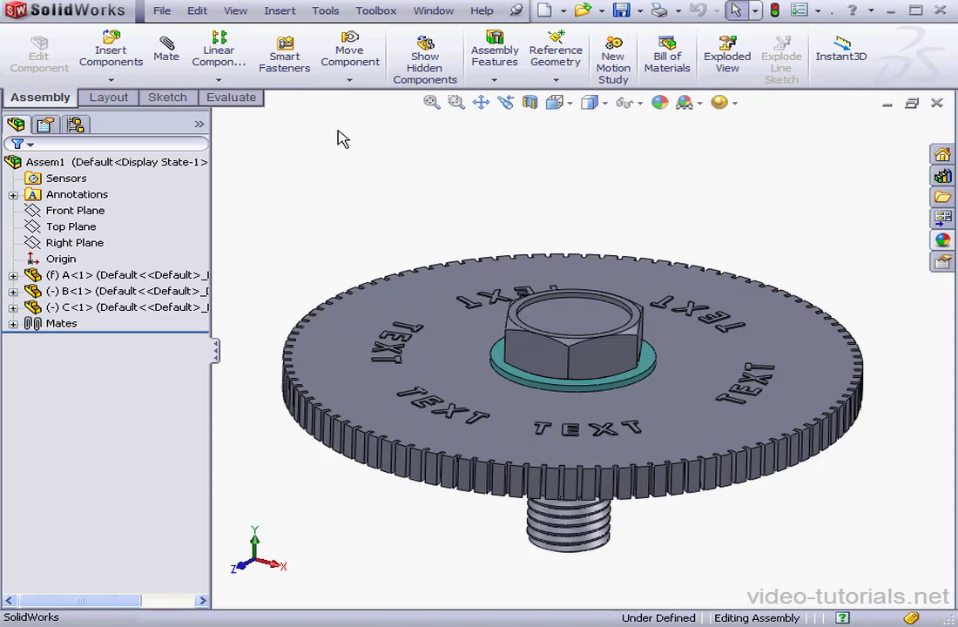
{"action": "mouse_move", "coordinate": [334, 129]}
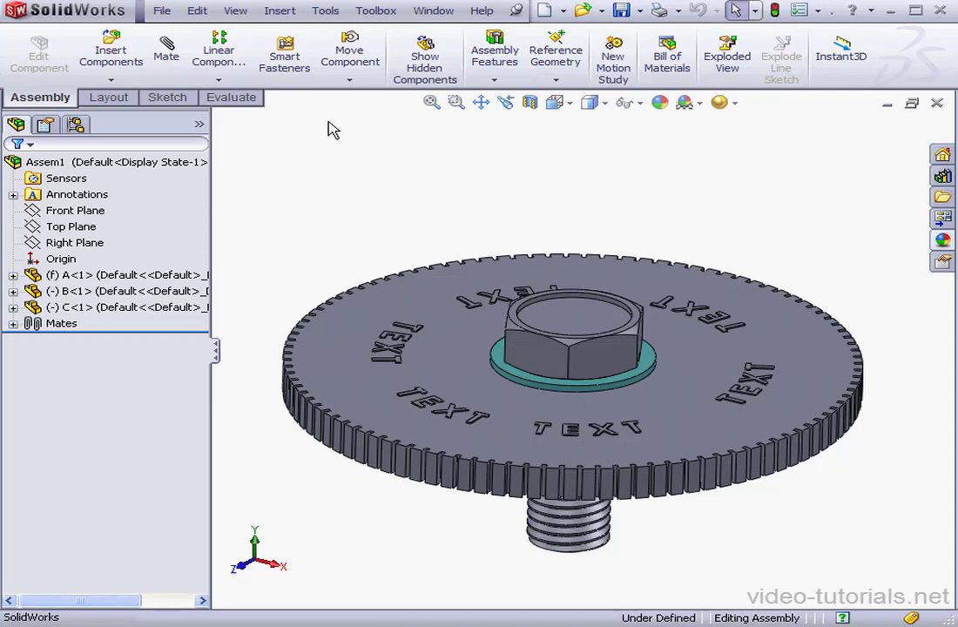
{"action": "mouse_move", "coordinate": [323, 128]}
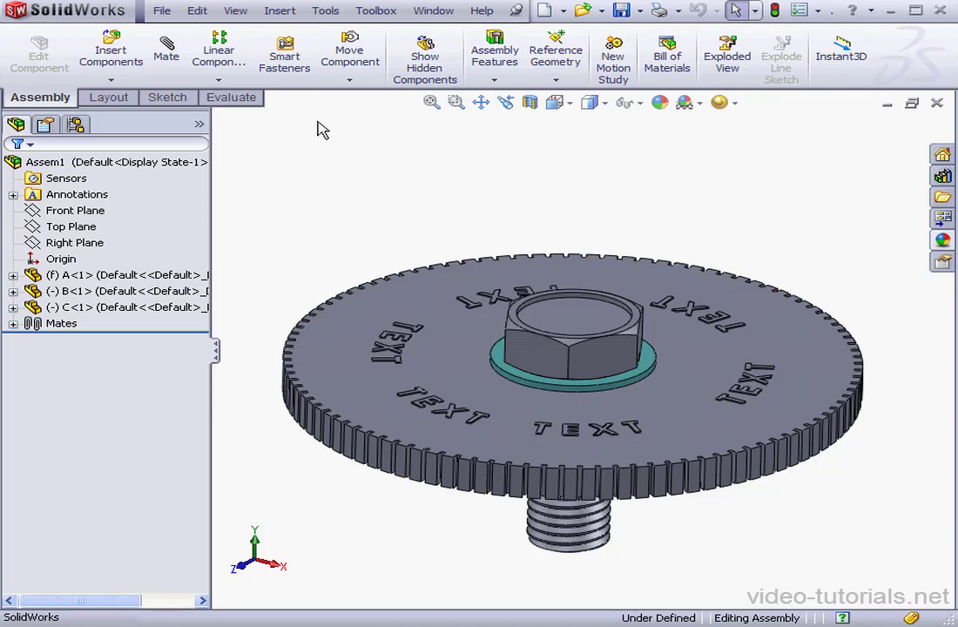
{"action": "mouse_move", "coordinate": [309, 136]}
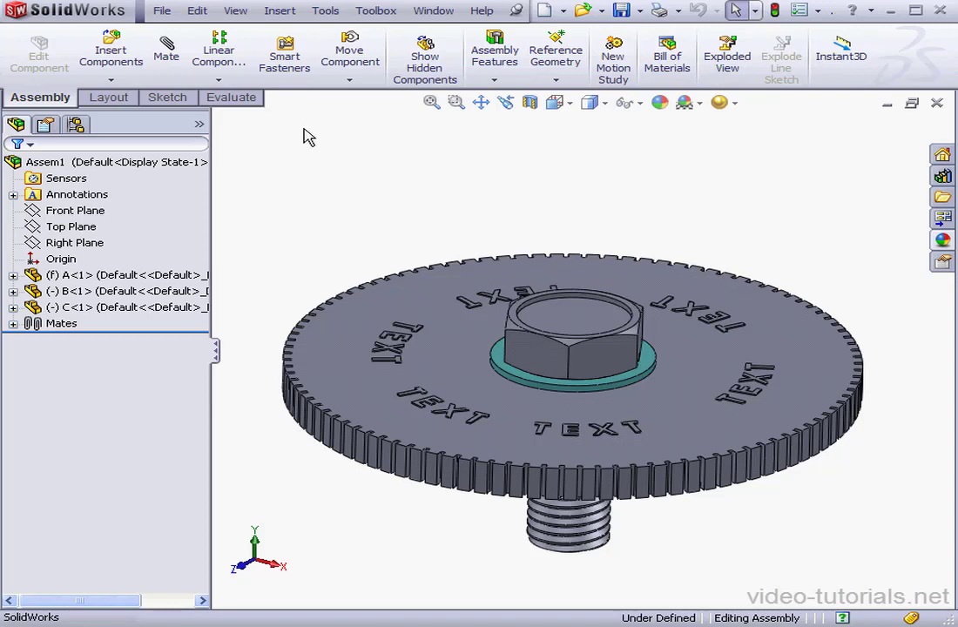
{"action": "mouse_move", "coordinate": [316, 135]}
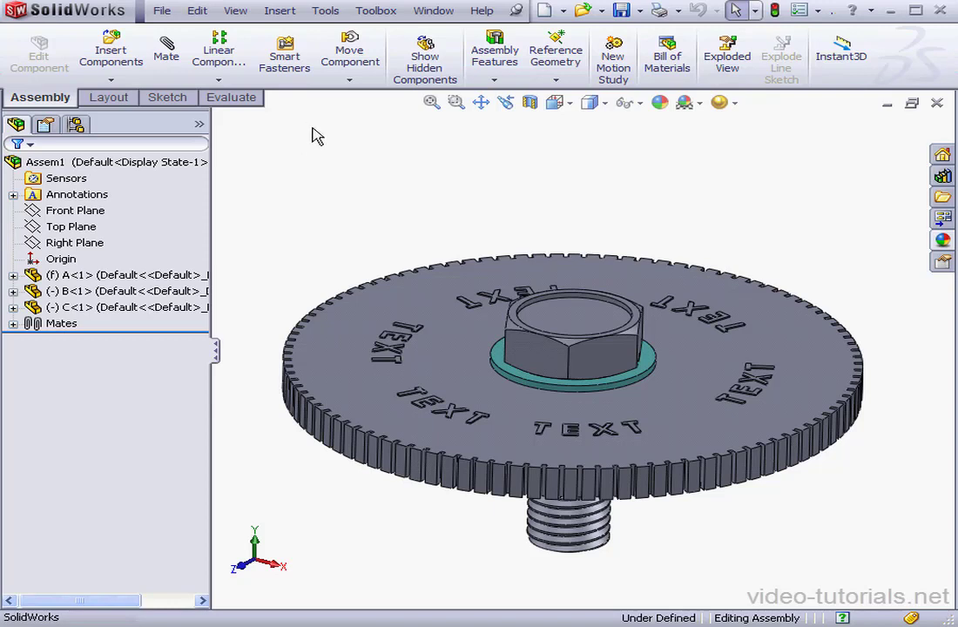
{"action": "mouse_move", "coordinate": [280, 140]}
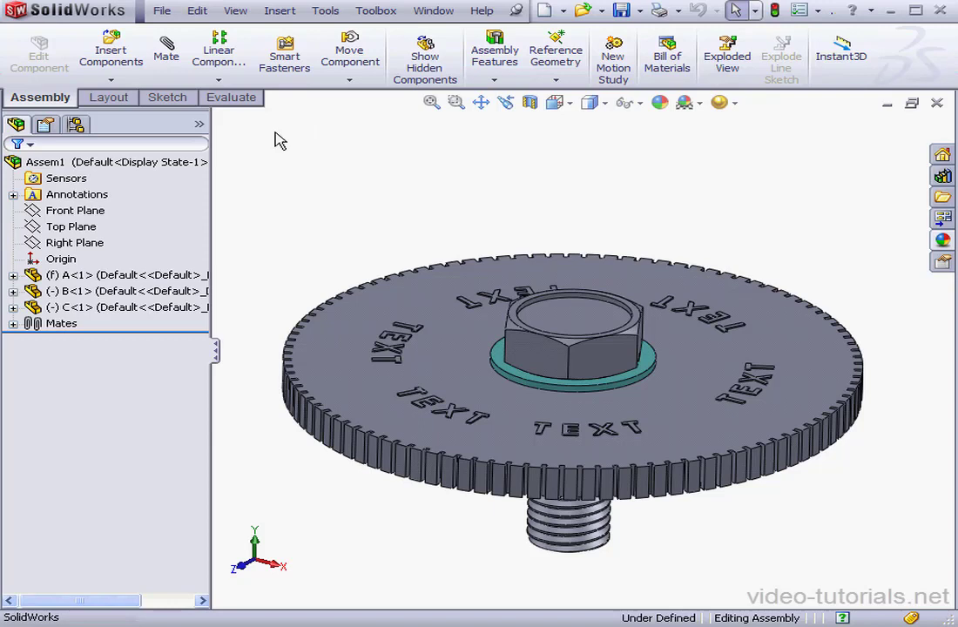
{"action": "mouse_move", "coordinate": [315, 131]}
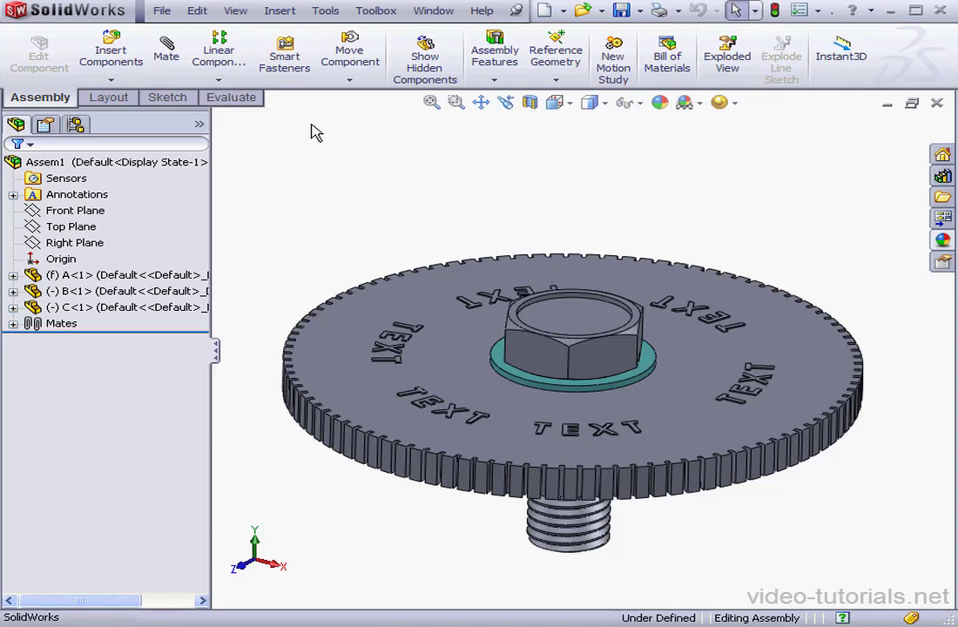
{"action": "mouse_move", "coordinate": [291, 126]}
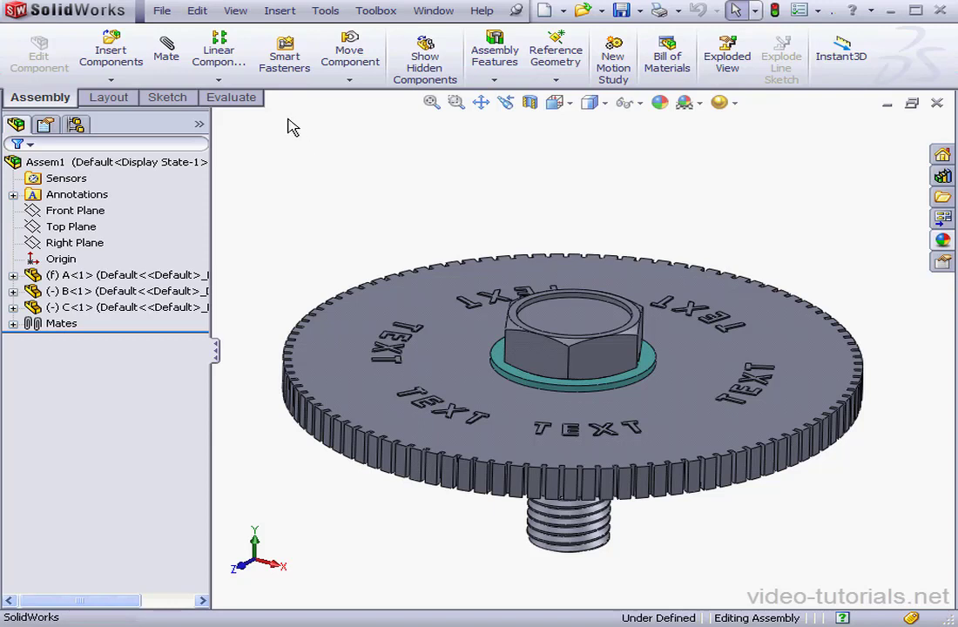
{"action": "mouse_move", "coordinate": [277, 130]}
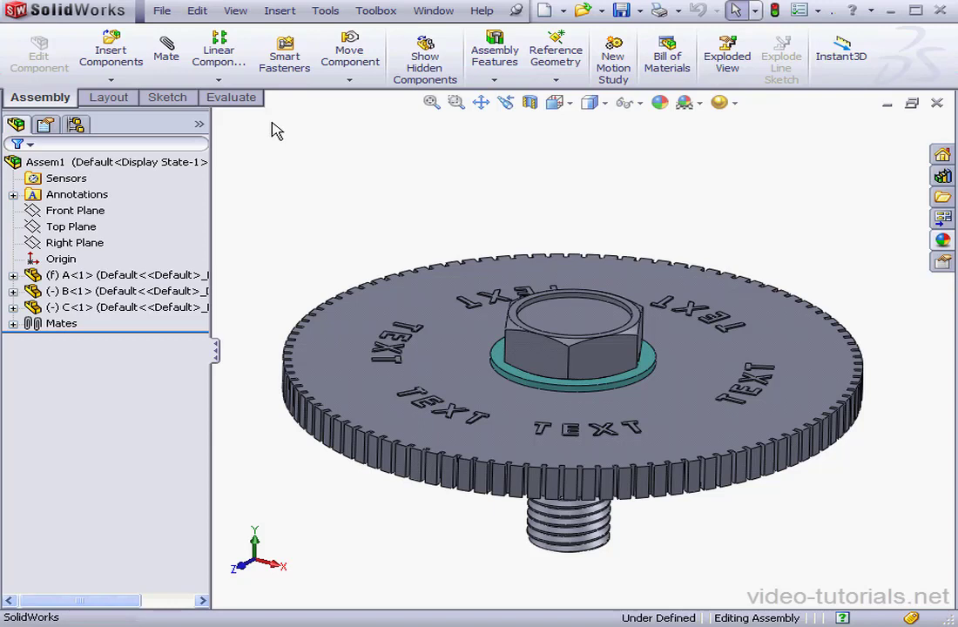
{"action": "mouse_move", "coordinate": [257, 180]}
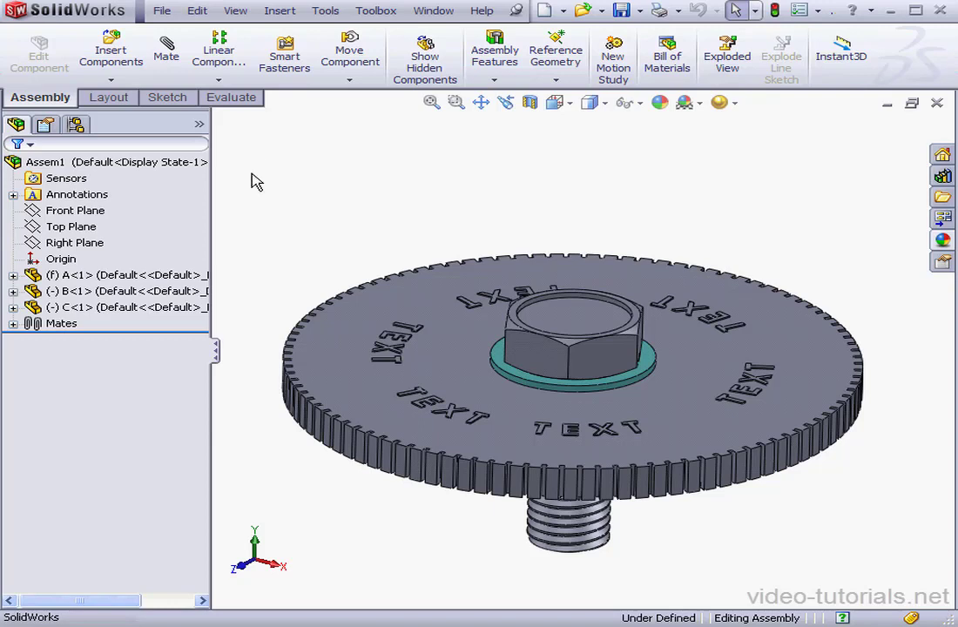
- Show part A's feature rebuild statistics and pick out CirPattern1 as the slowest feature
{"action": "left_click", "coordinate": [66, 274]}
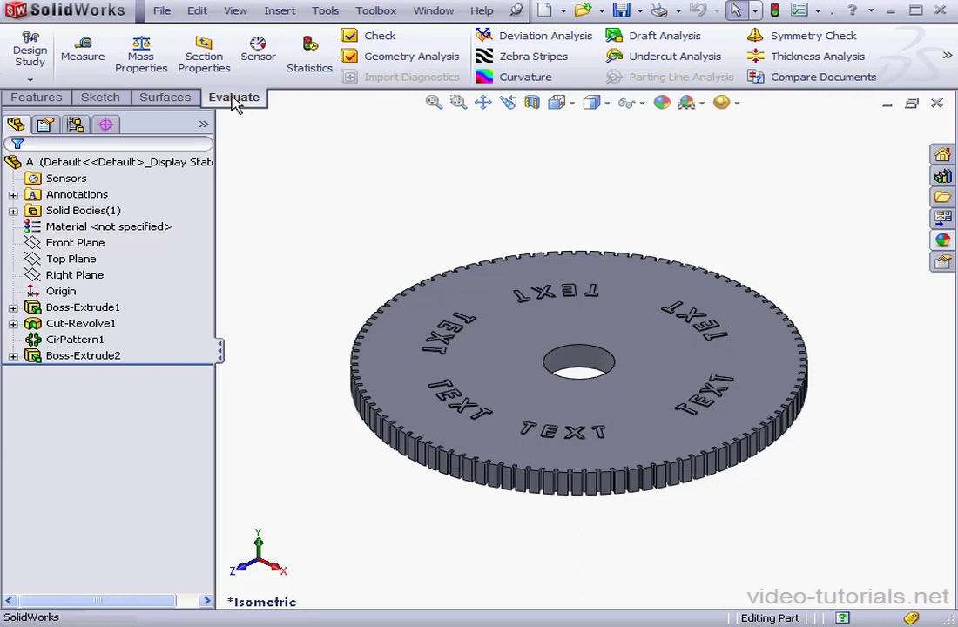
{"action": "mouse_move", "coordinate": [309, 53]}
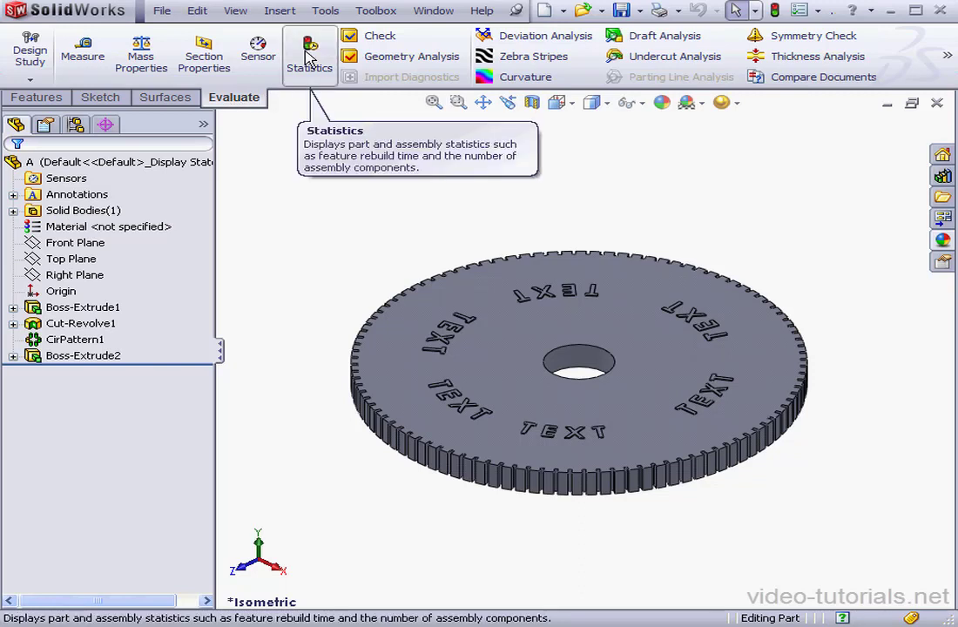
{"action": "left_click", "coordinate": [309, 55]}
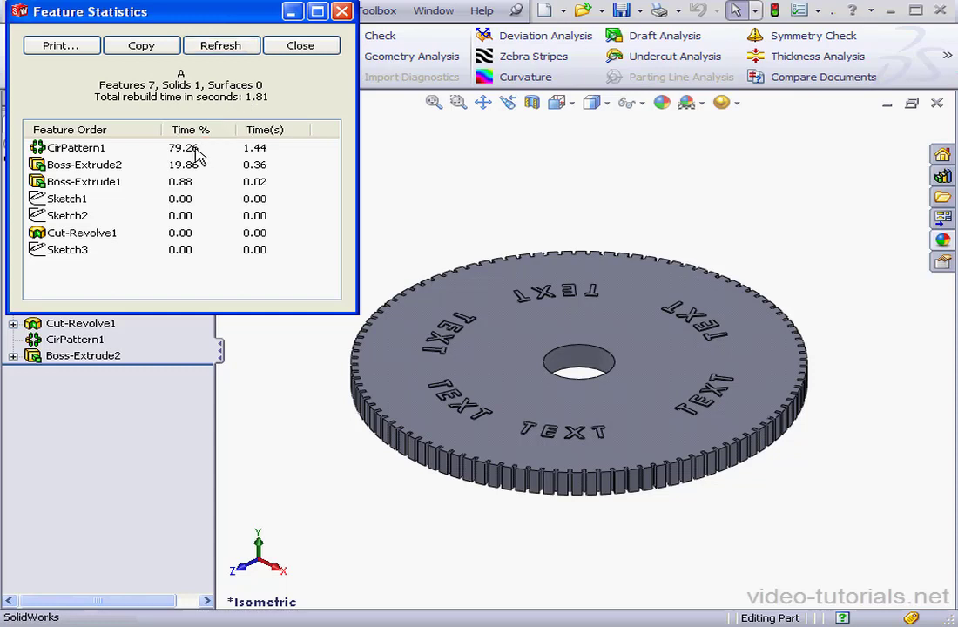
{"action": "left_click", "coordinate": [77, 147]}
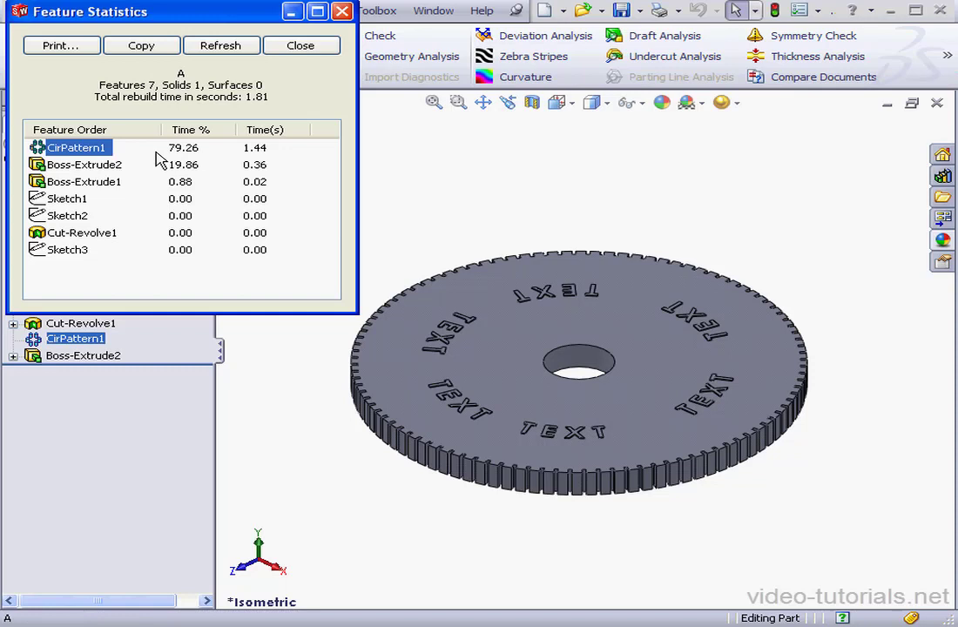
{"action": "mouse_move", "coordinate": [168, 171]}
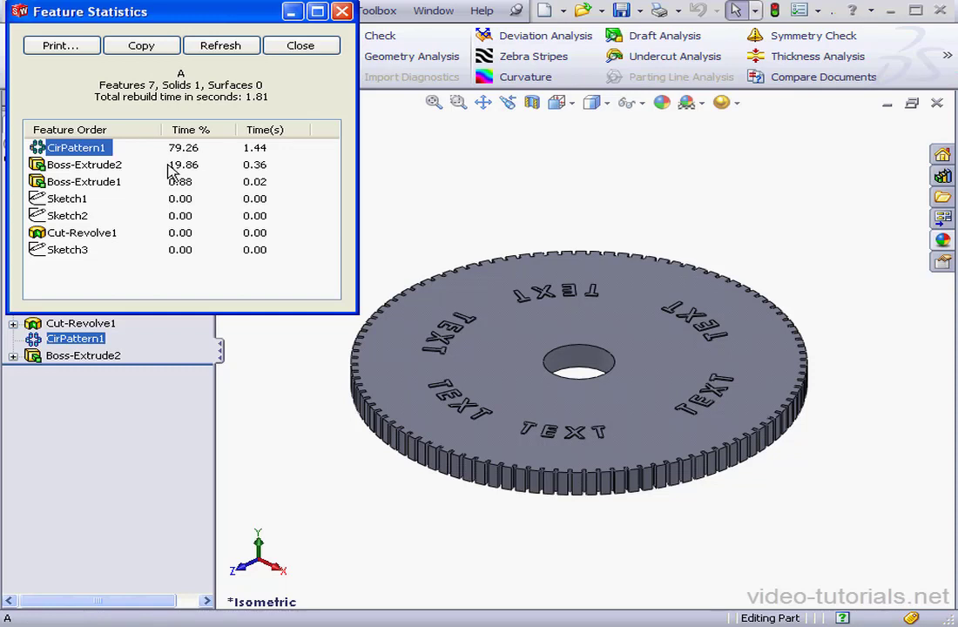
{"action": "mouse_move", "coordinate": [179, 174]}
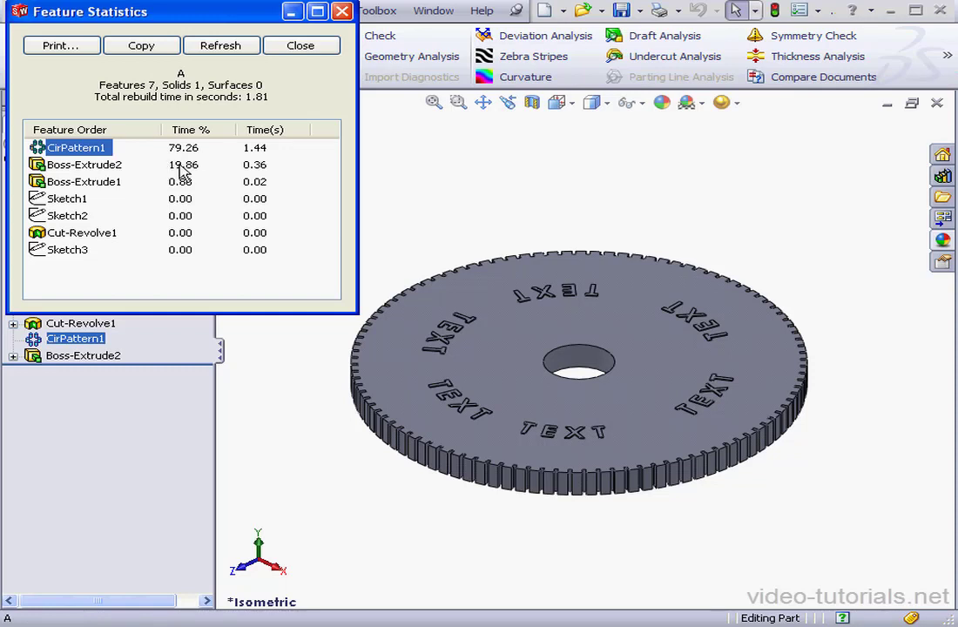
{"action": "mouse_move", "coordinate": [183, 170]}
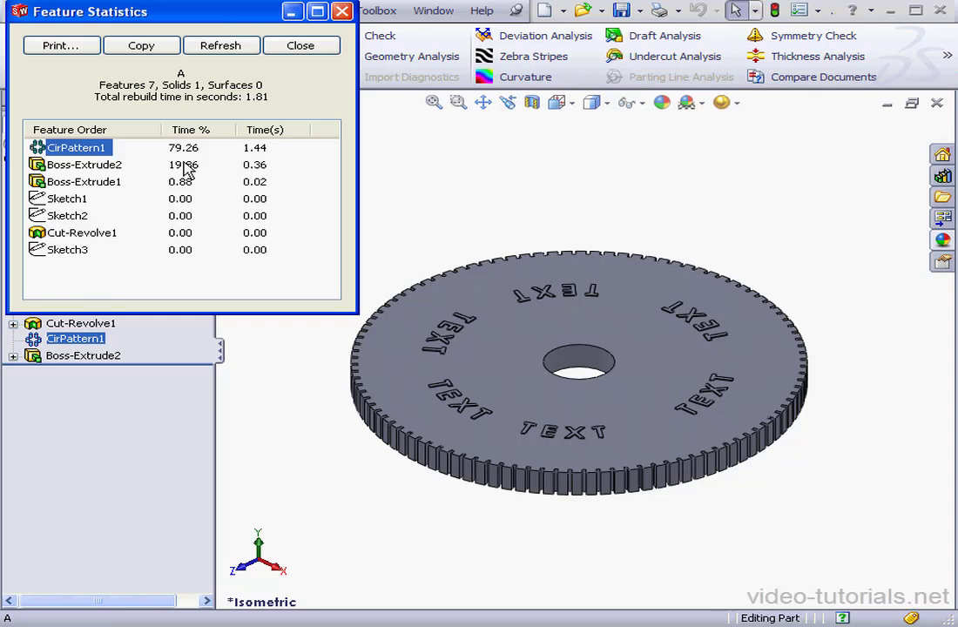
{"action": "mouse_move", "coordinate": [189, 168]}
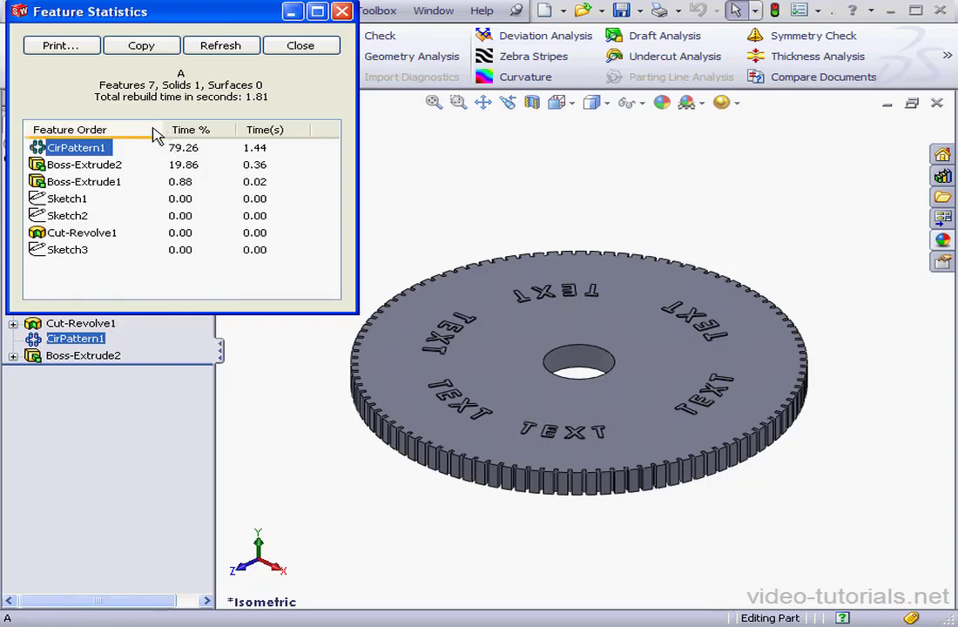
- Add a configuration named 'simpe' to part A and make it active
{"action": "left_click", "coordinate": [301, 44]}
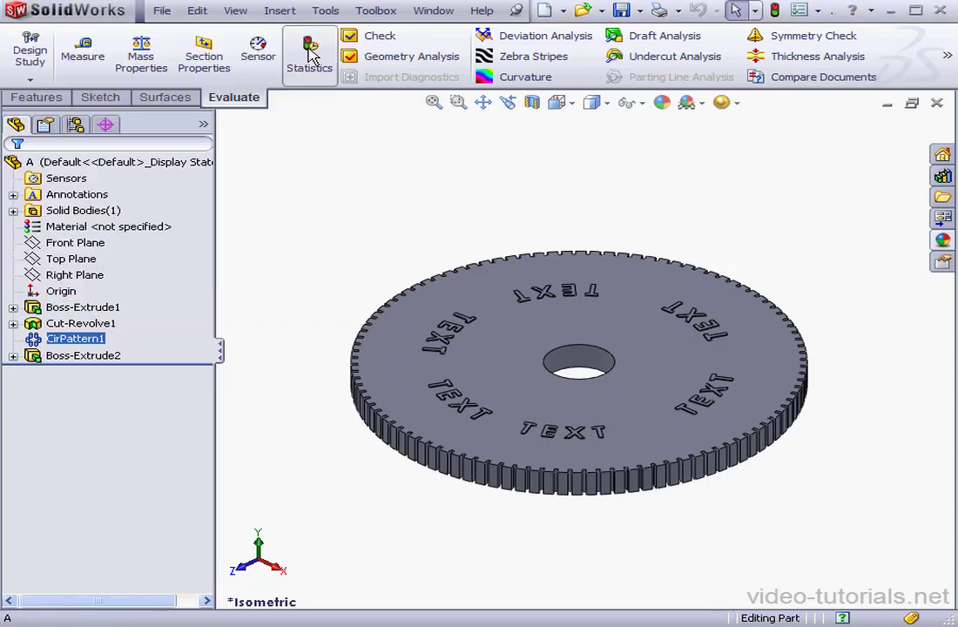
{"action": "mouse_move", "coordinate": [76, 123]}
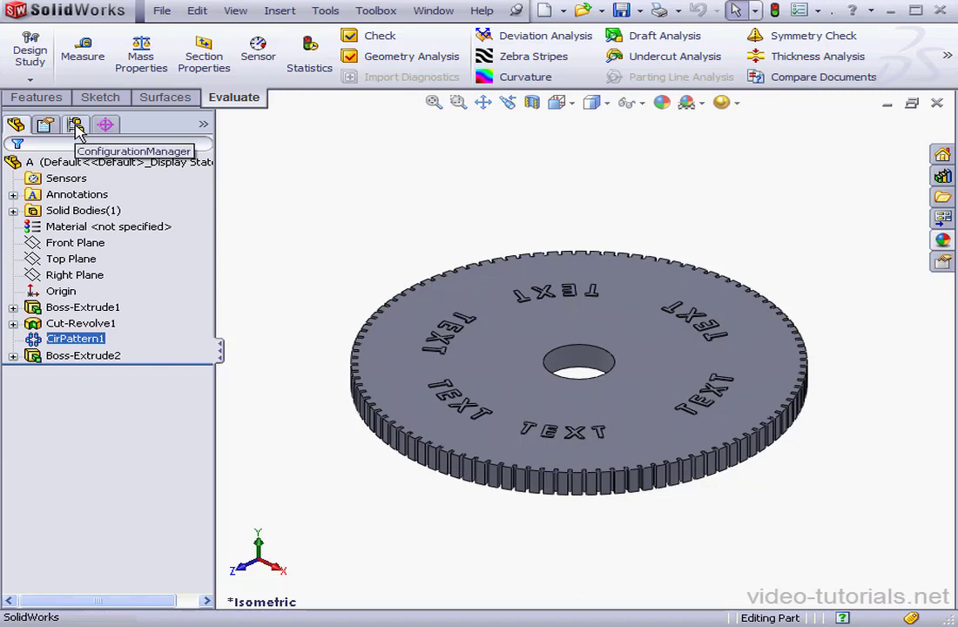
{"action": "left_click", "coordinate": [75, 124]}
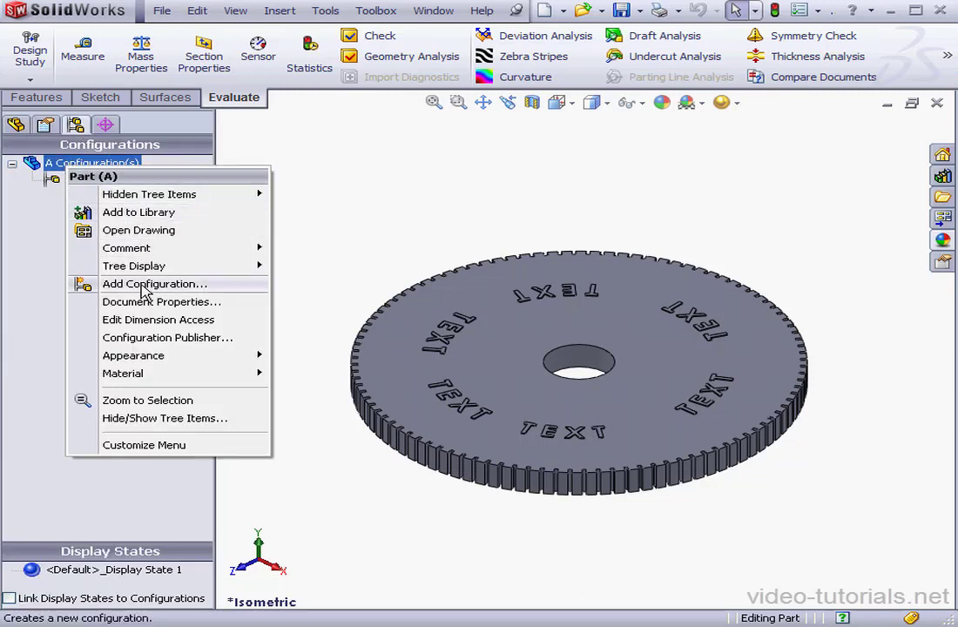
{"action": "left_click", "coordinate": [155, 283]}
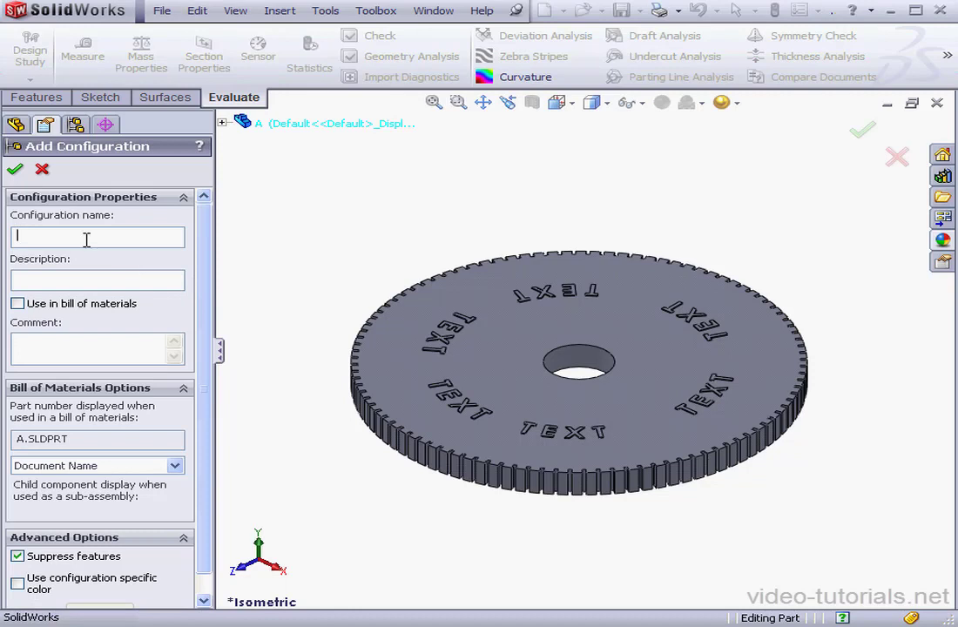
{"action": "type", "text": "simp"}
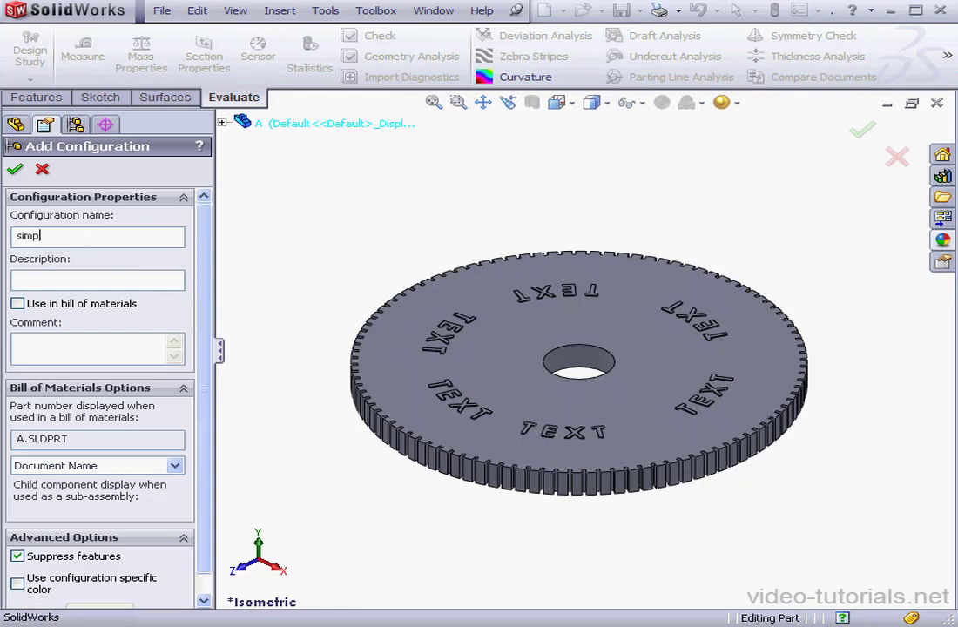
{"action": "type", "text": "e"}
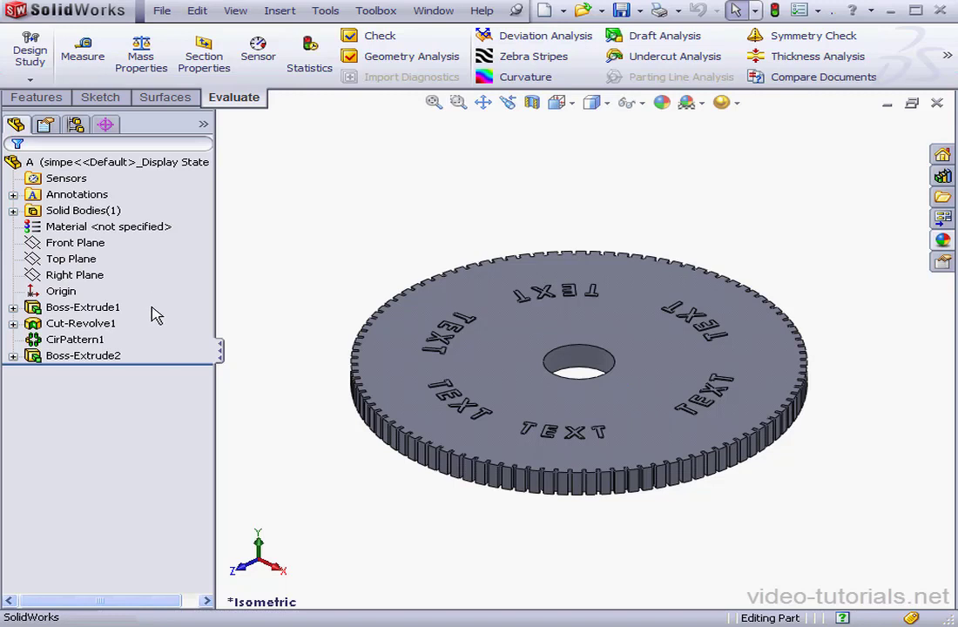
- Suppress Cut-Revolve1, CirPattern1 and Boss-Extrude2 in part A's simpe configuration
{"action": "left_click", "coordinate": [80, 323]}
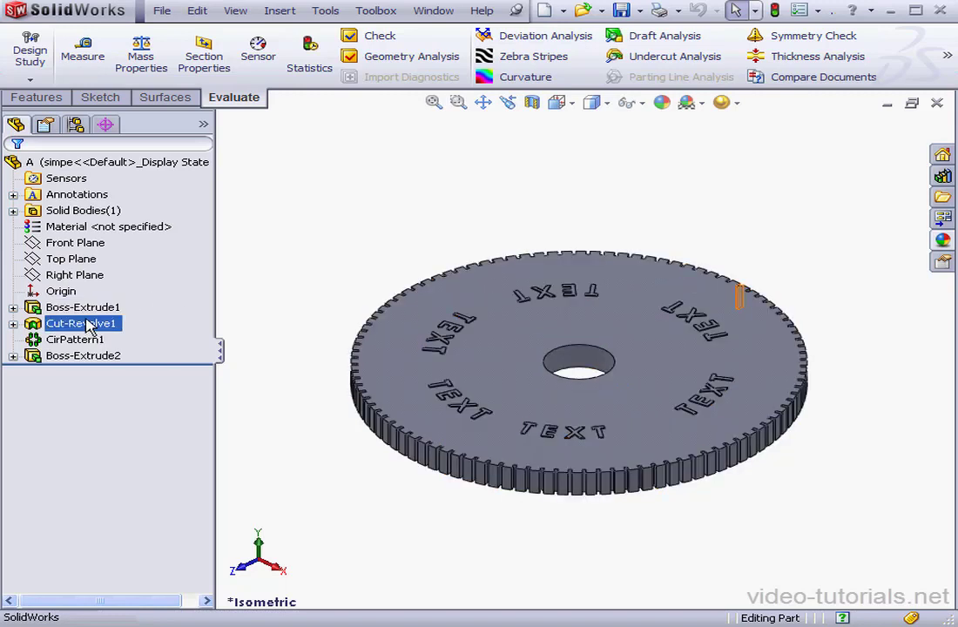
{"action": "left_click", "coordinate": [77, 340]}
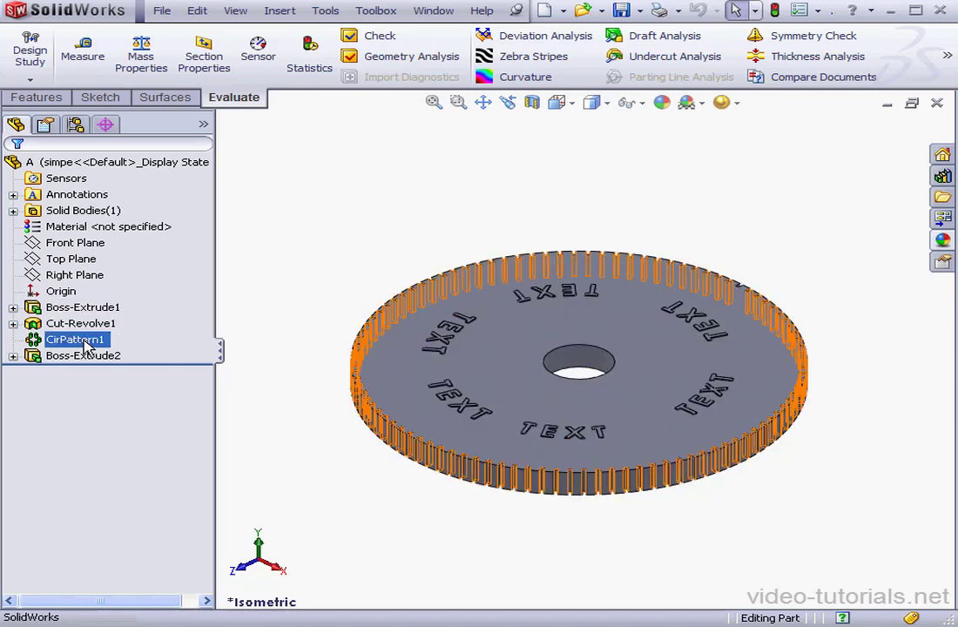
{"action": "left_click", "coordinate": [83, 356]}
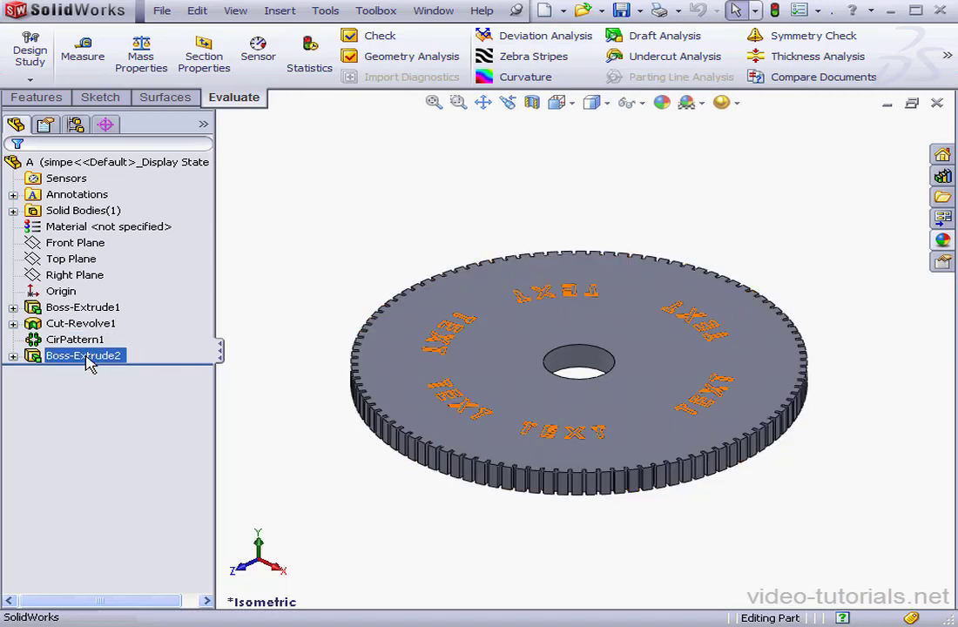
{"action": "left_click", "coordinate": [75, 339]}
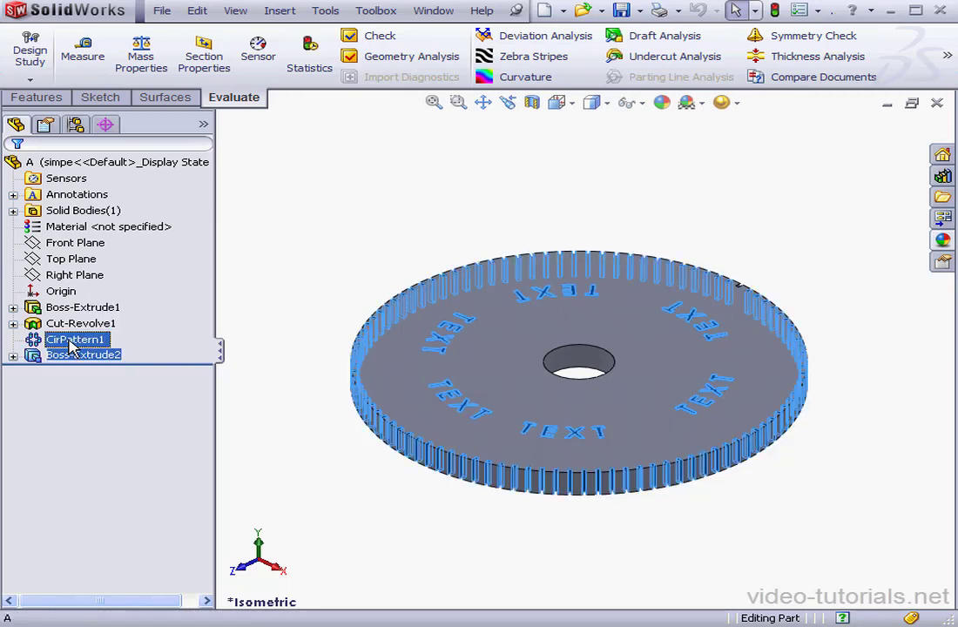
{"action": "right_click", "coordinate": [76, 339]}
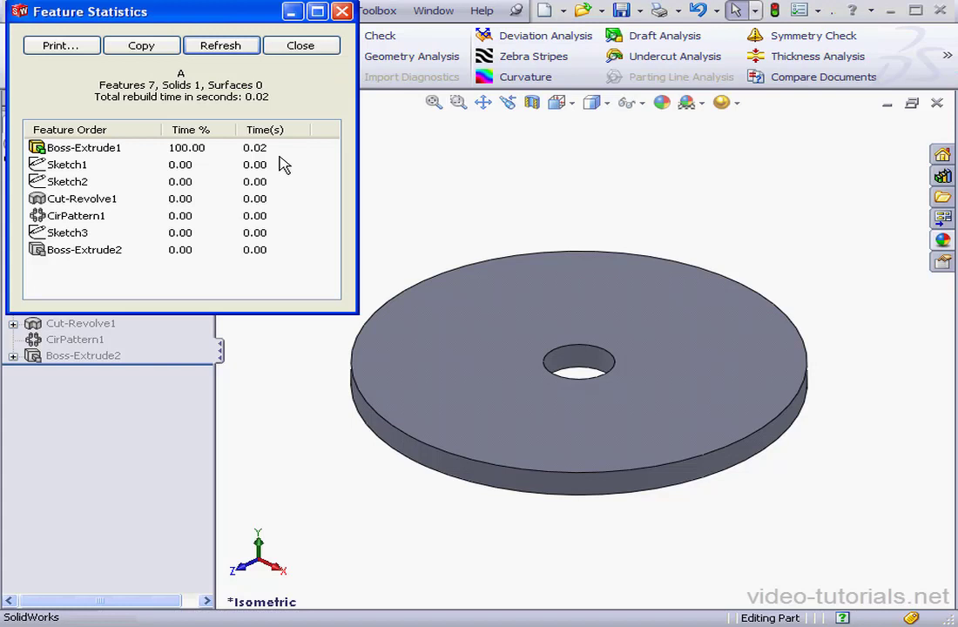
{"action": "mouse_move", "coordinate": [293, 163]}
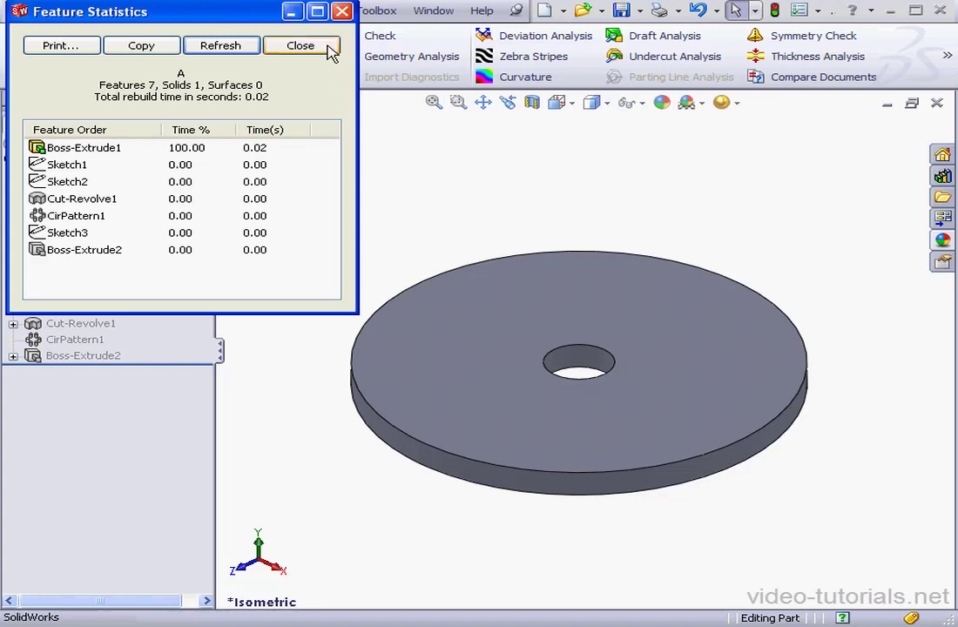
- Close Feature Statistics and accept rebuilding the assembly
{"action": "left_click", "coordinate": [301, 45]}
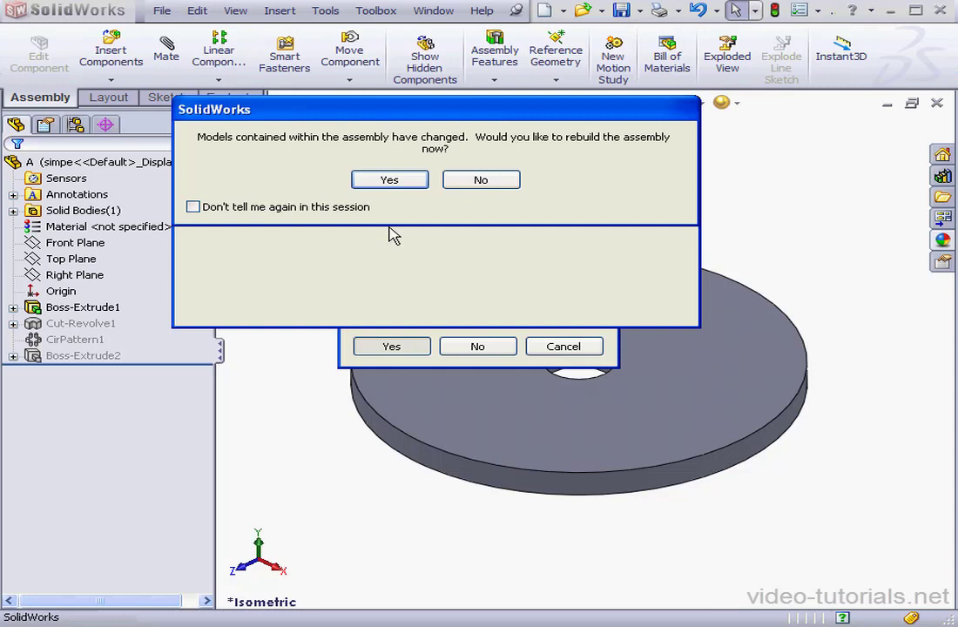
{"action": "left_click", "coordinate": [389, 180]}
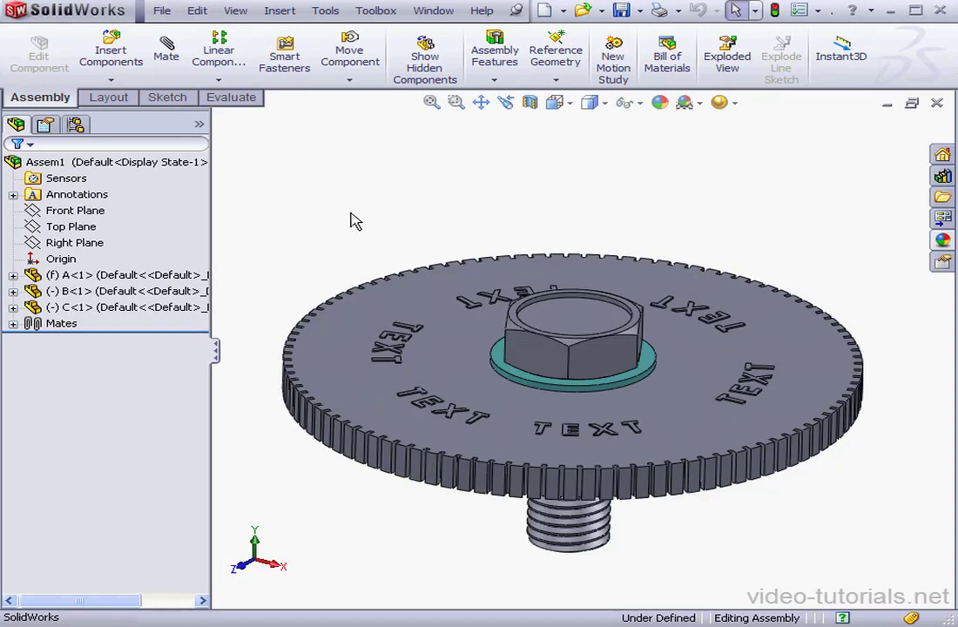
- Expand washer component B and select its solid body
{"action": "left_click", "coordinate": [14, 291]}
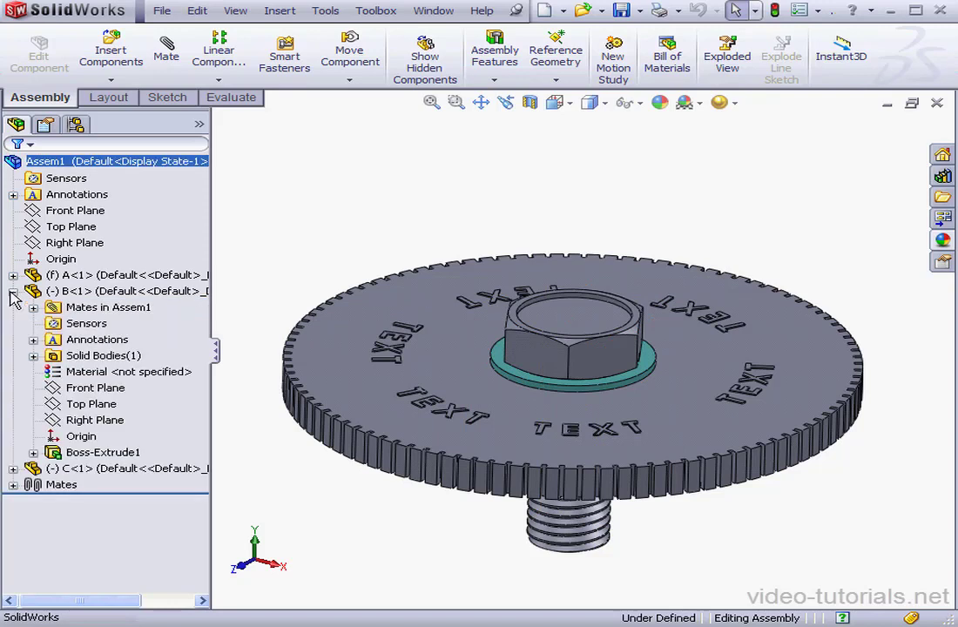
{"action": "left_click", "coordinate": [87, 291]}
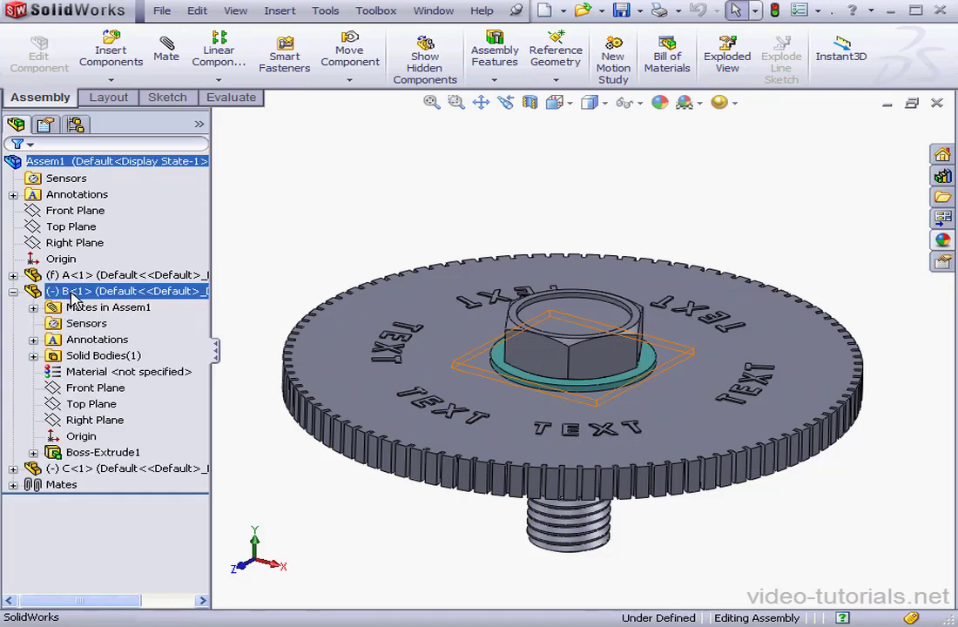
{"action": "left_click", "coordinate": [103, 452]}
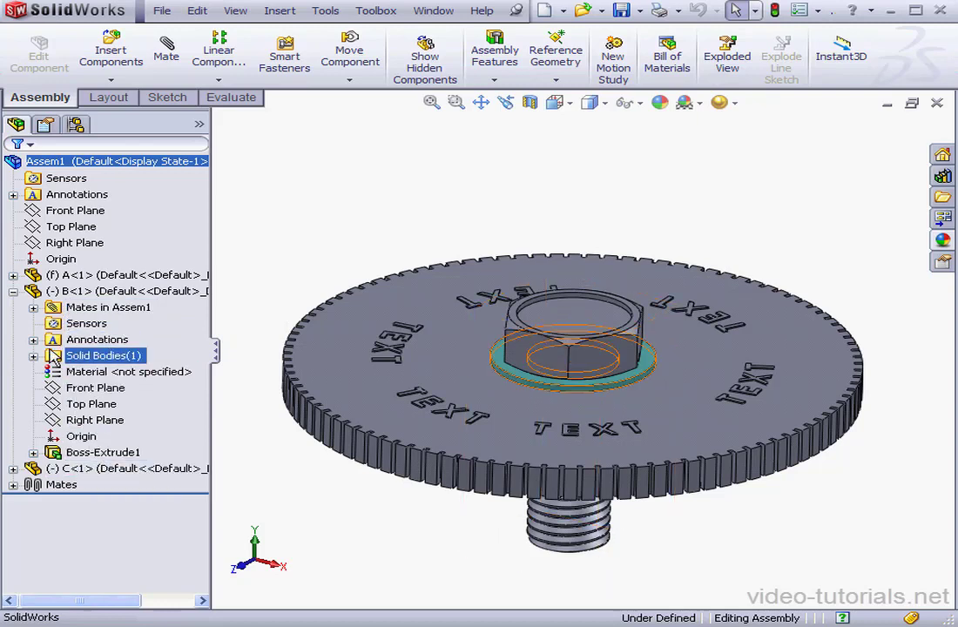
- Expand bolt component C and select its Fillet1 and Cut-Revolve3 features
{"action": "left_click", "coordinate": [14, 290]}
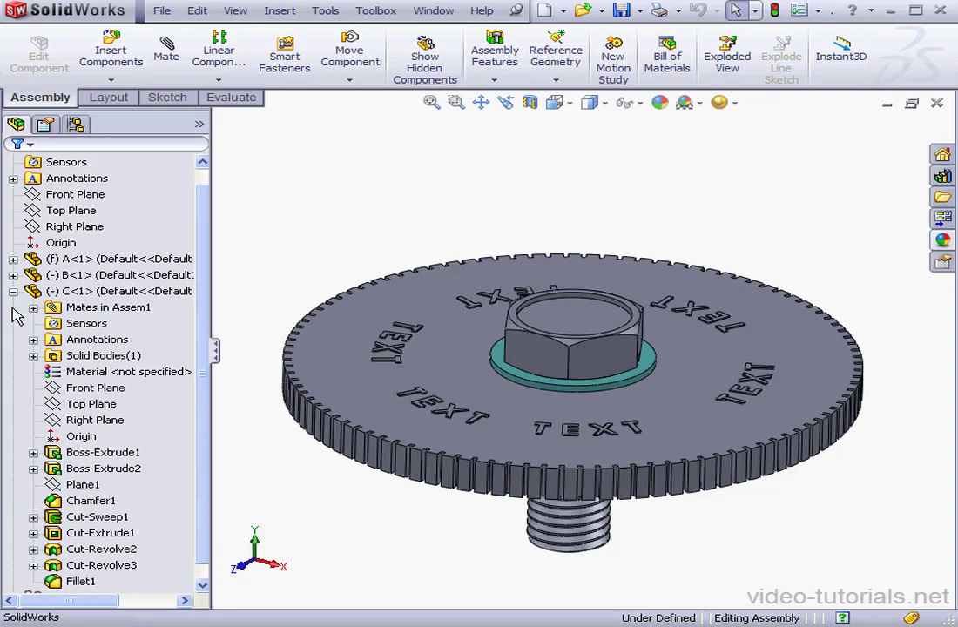
{"action": "left_click", "coordinate": [90, 500]}
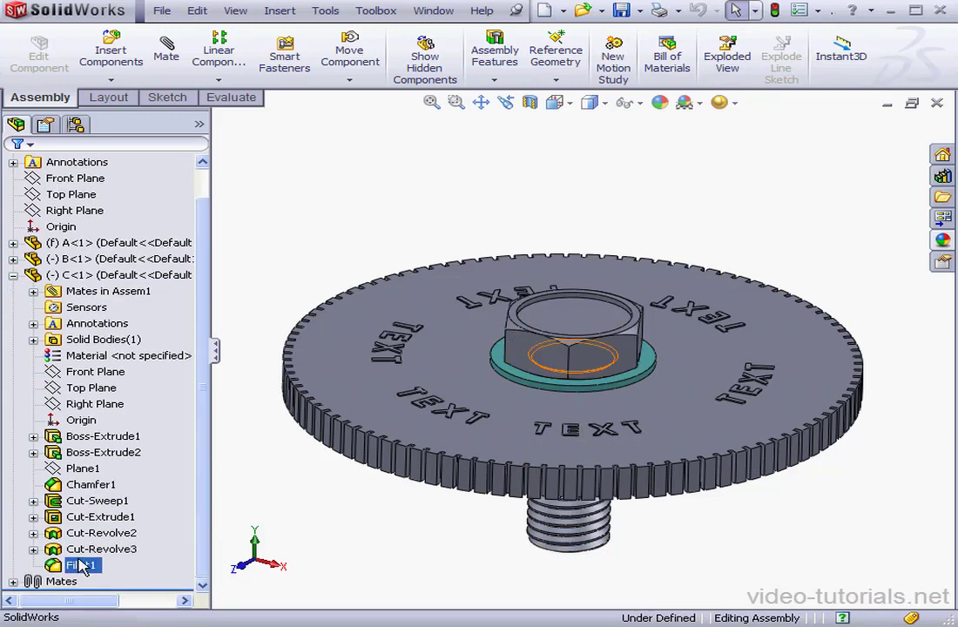
{"action": "left_click", "coordinate": [101, 549]}
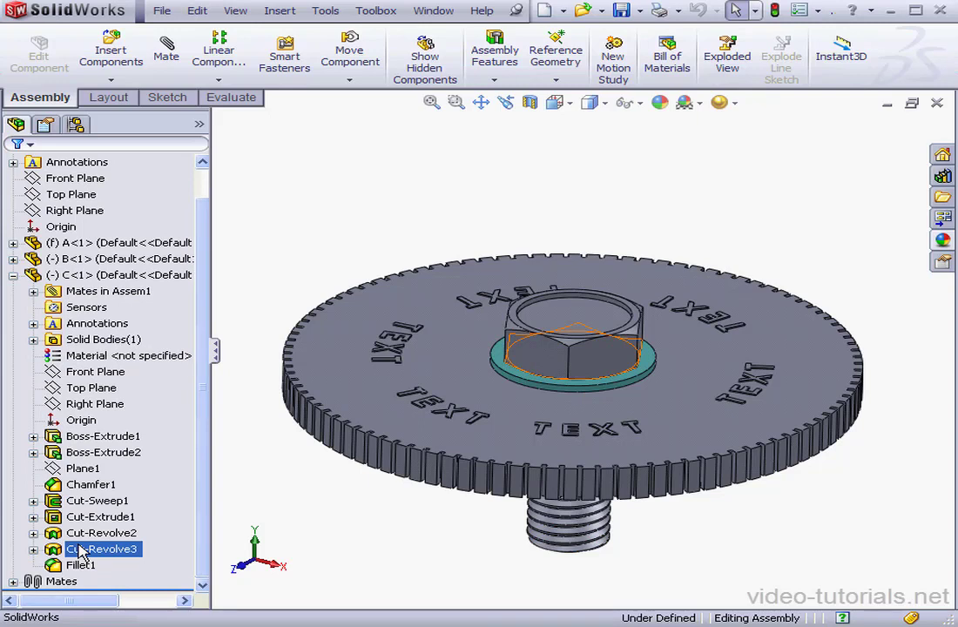
{"action": "left_click", "coordinate": [98, 501]}
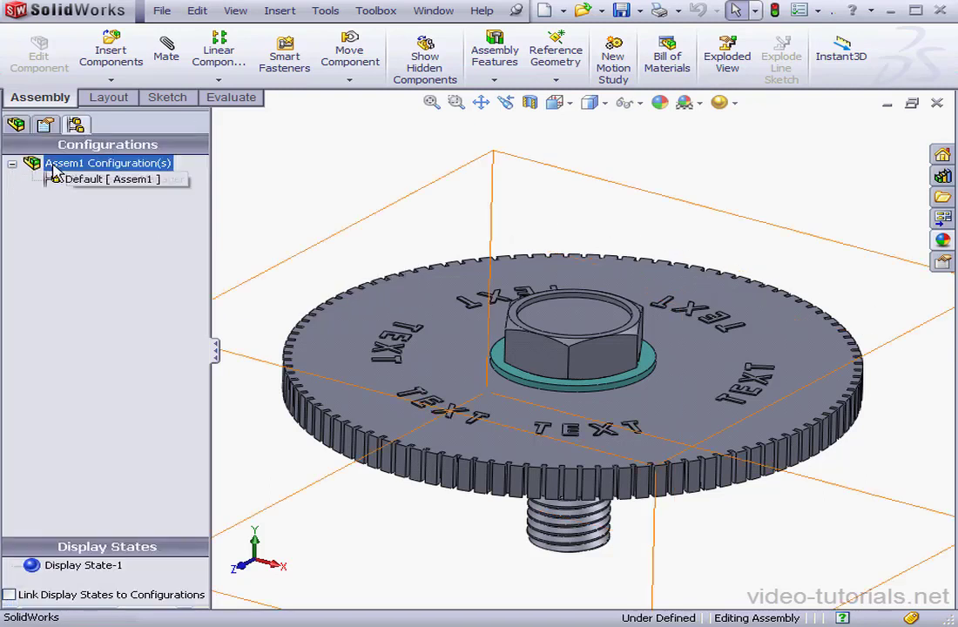
- Start adding a new configuration to the assembly
{"action": "right_click", "coordinate": [107, 162]}
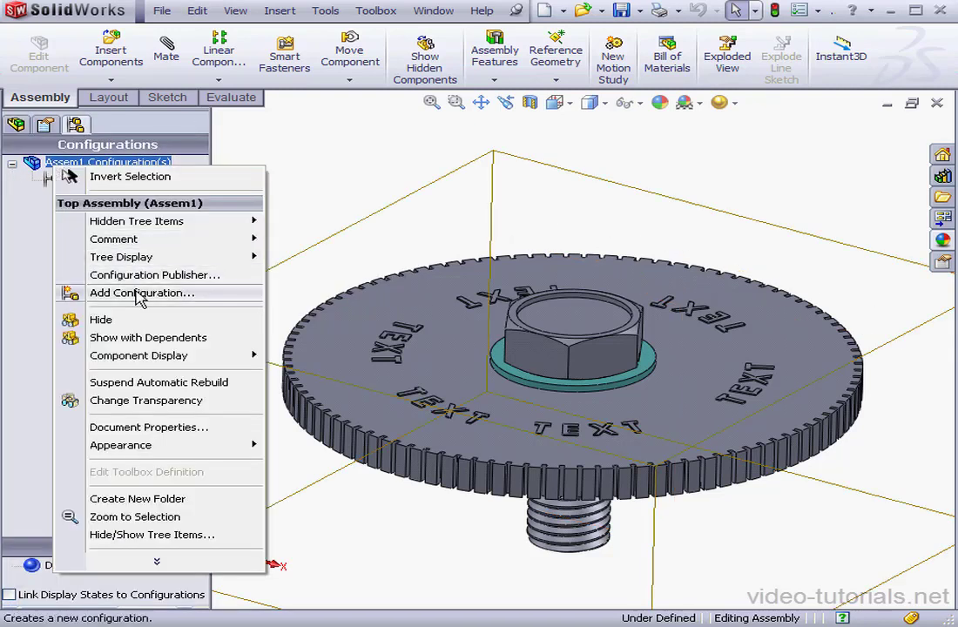
{"action": "left_click", "coordinate": [142, 292]}
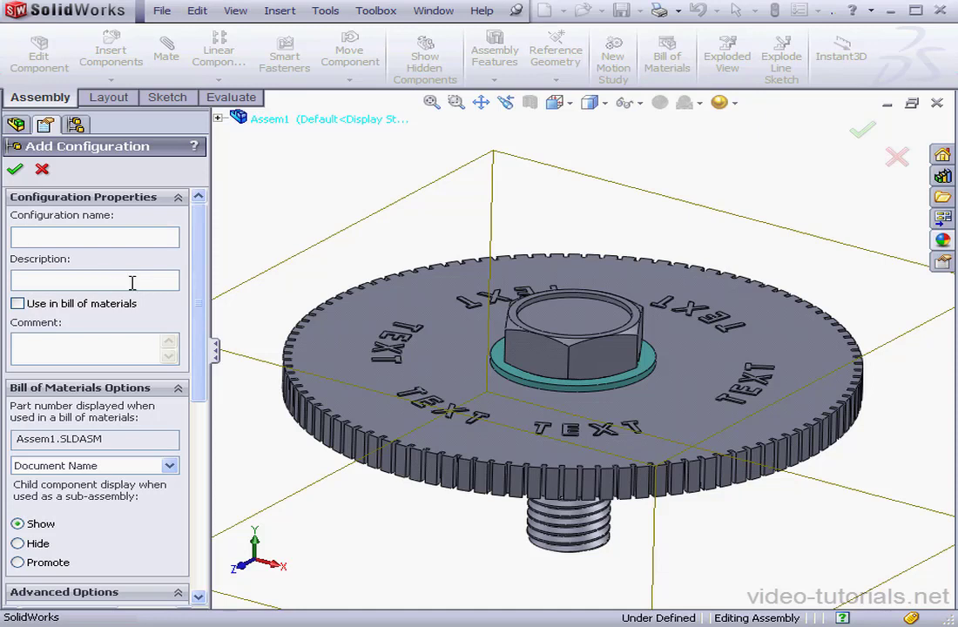
- Create assembly configuration 'simpe', also applied to components A-1 and C-1
{"action": "type", "text": "simpe"}
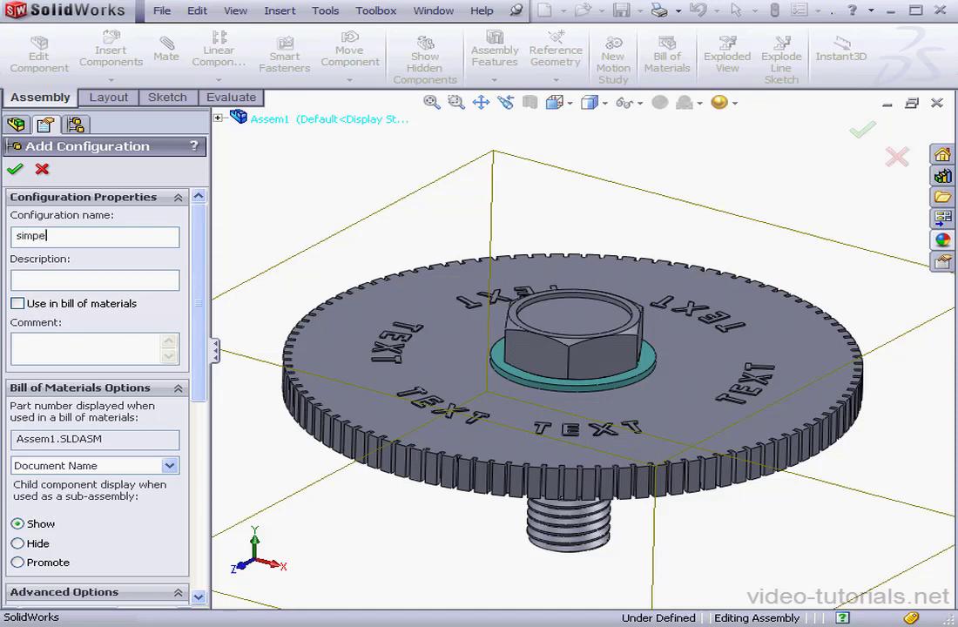
{"action": "scroll", "scroll_direction": "down", "scroll_amount": 3}
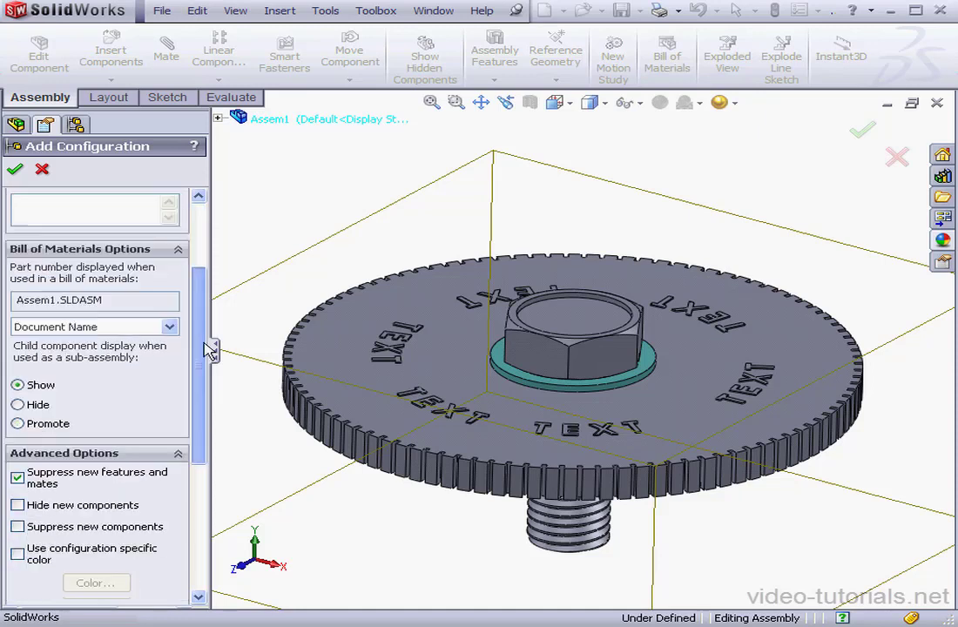
{"action": "scroll", "scroll_direction": "down", "scroll_amount": 3}
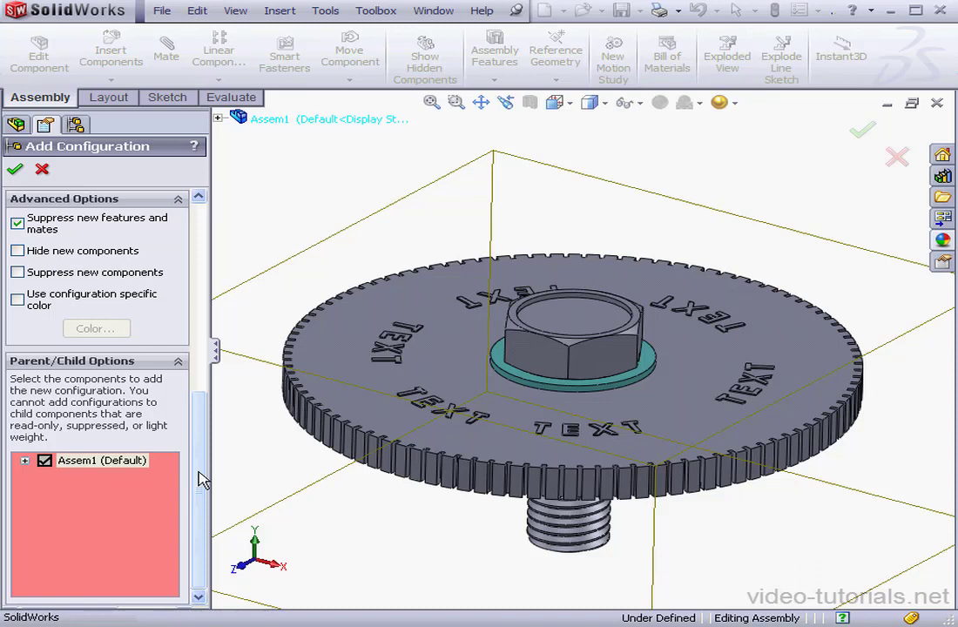
{"action": "left_click", "coordinate": [25, 460]}
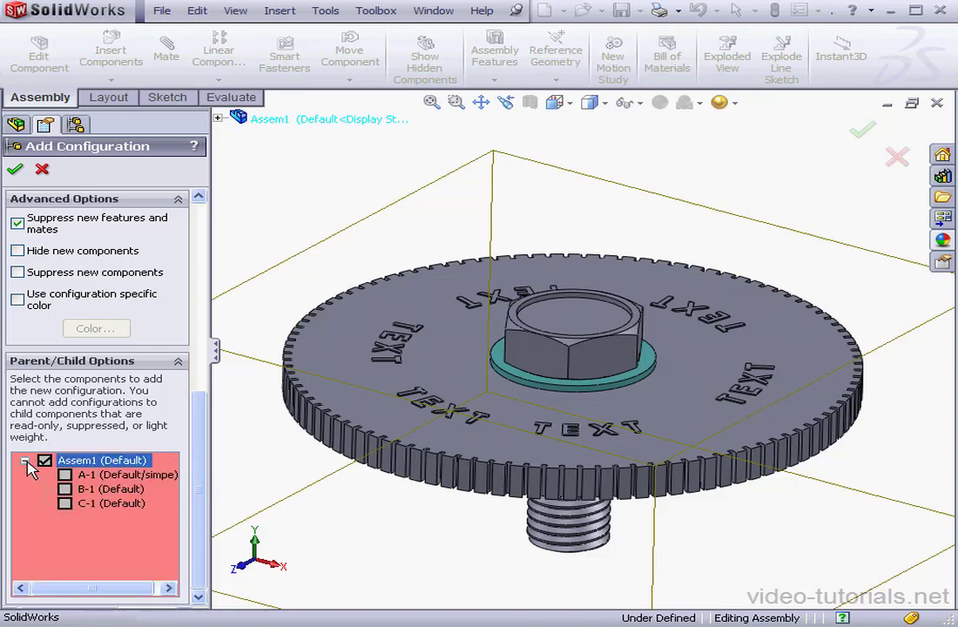
{"action": "left_click", "coordinate": [126, 475]}
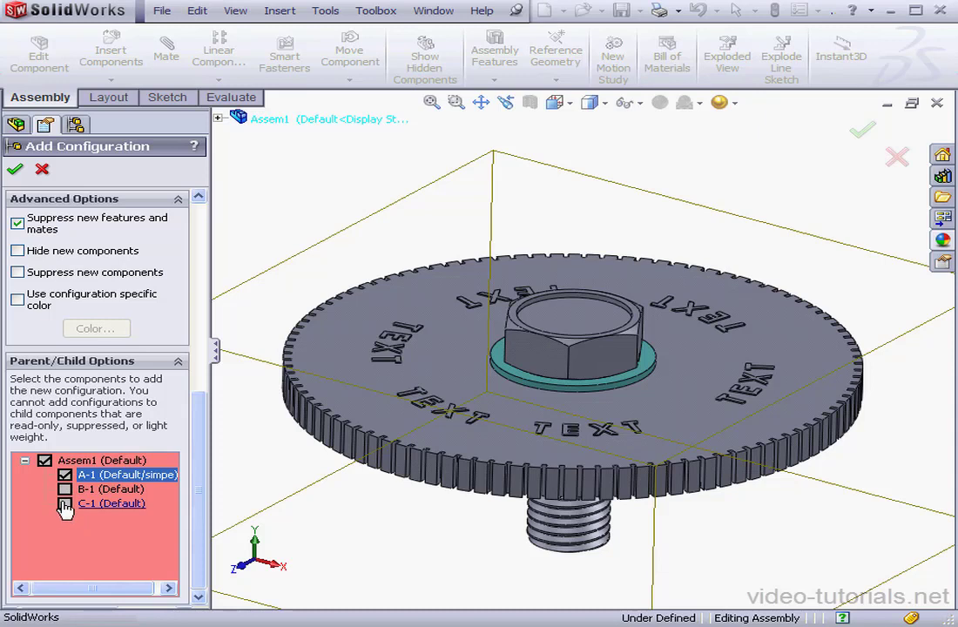
{"action": "left_click", "coordinate": [112, 503]}
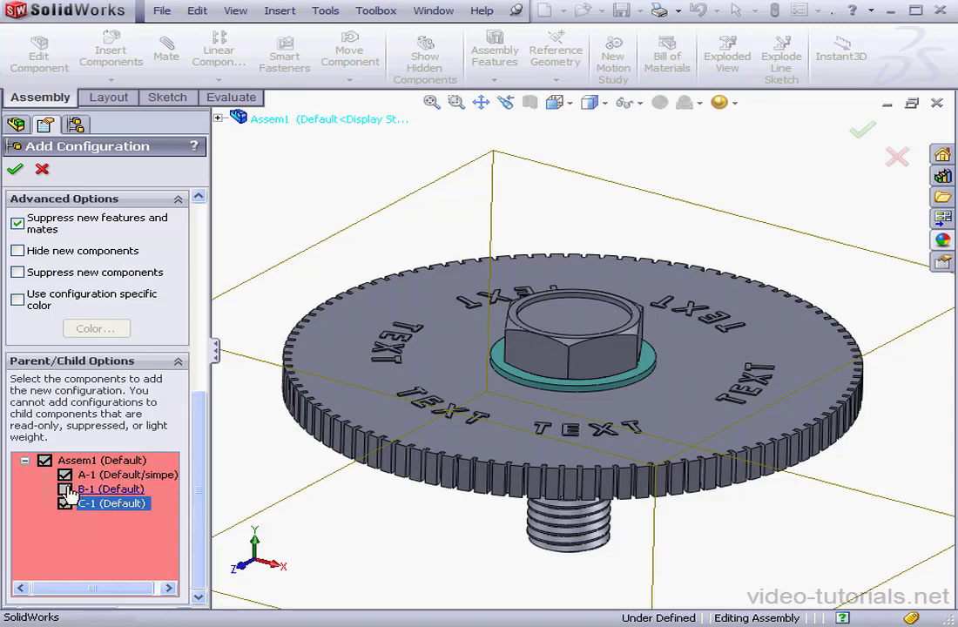
{"action": "left_click", "coordinate": [65, 488]}
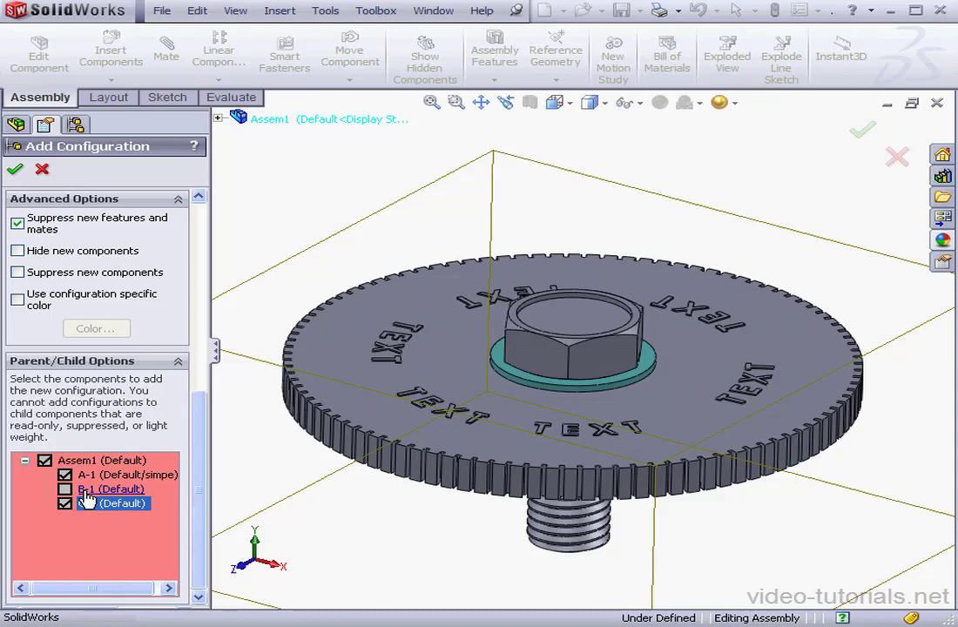
{"action": "left_click", "coordinate": [111, 503]}
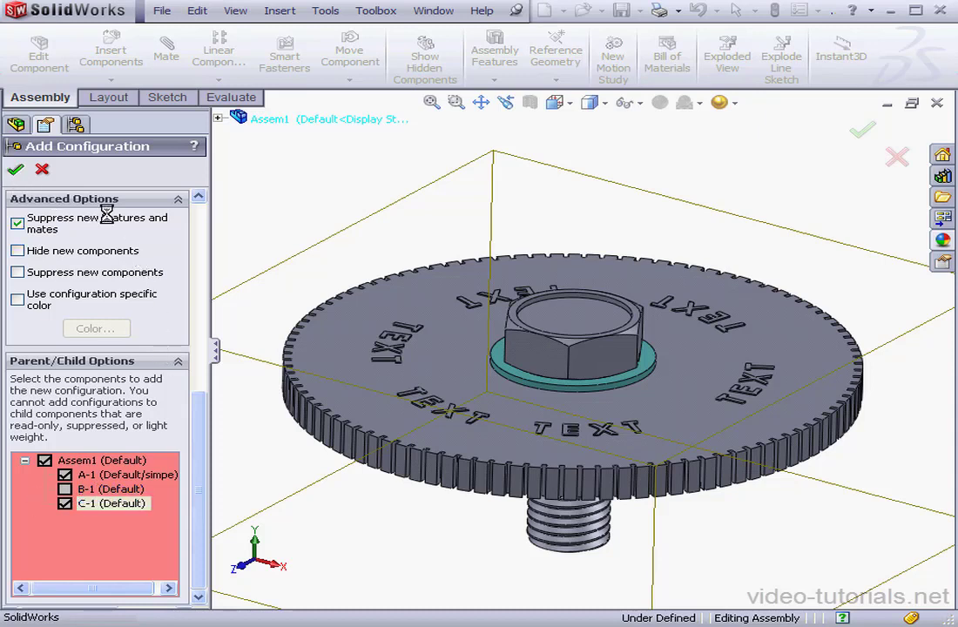
{"action": "left_click", "coordinate": [15, 169]}
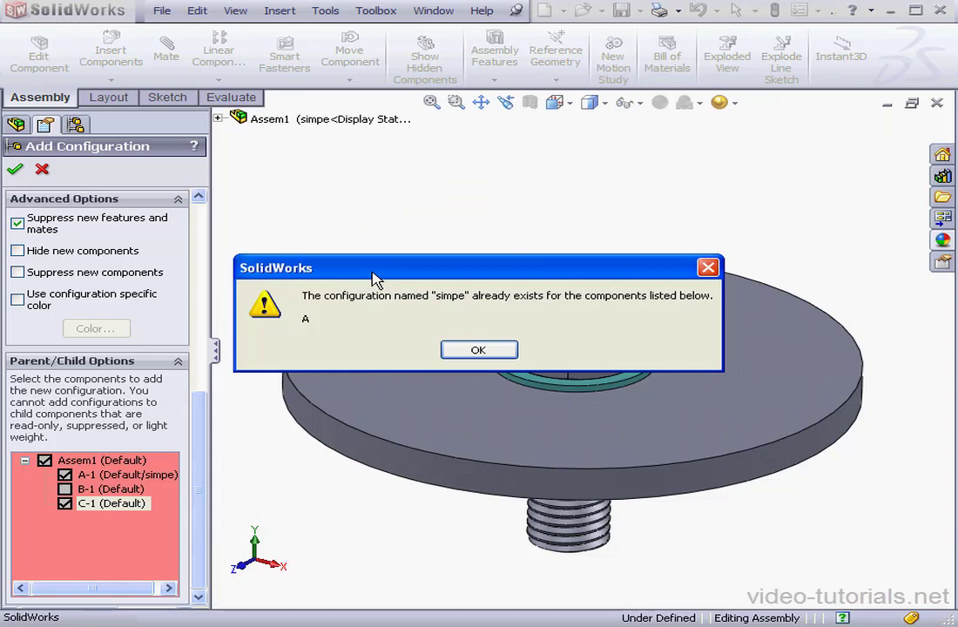
{"action": "mouse_move", "coordinate": [342, 320]}
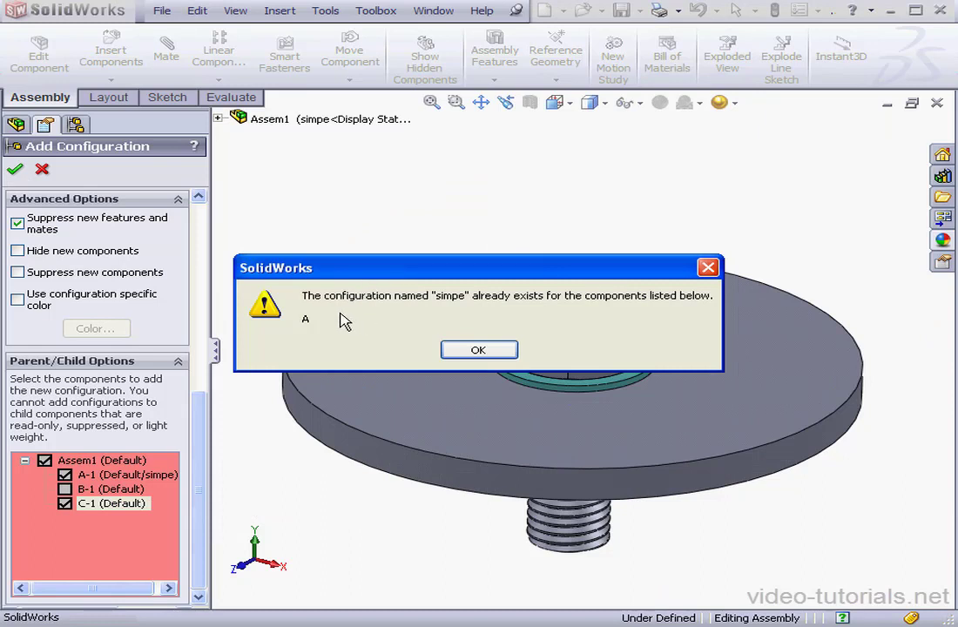
{"action": "mouse_move", "coordinate": [332, 320]}
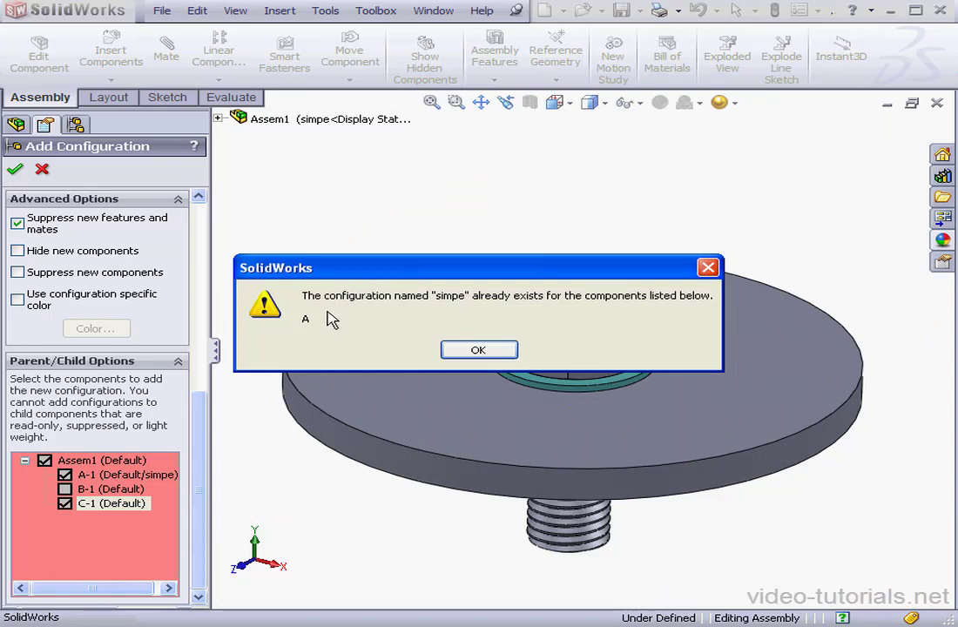
{"action": "mouse_move", "coordinate": [477, 335]}
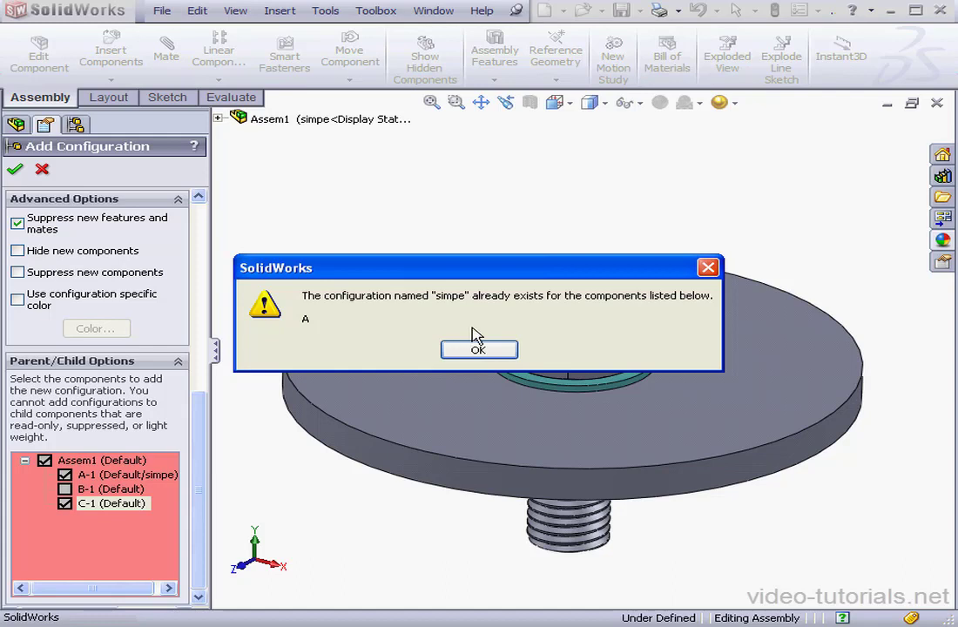
{"action": "mouse_move", "coordinate": [482, 316]}
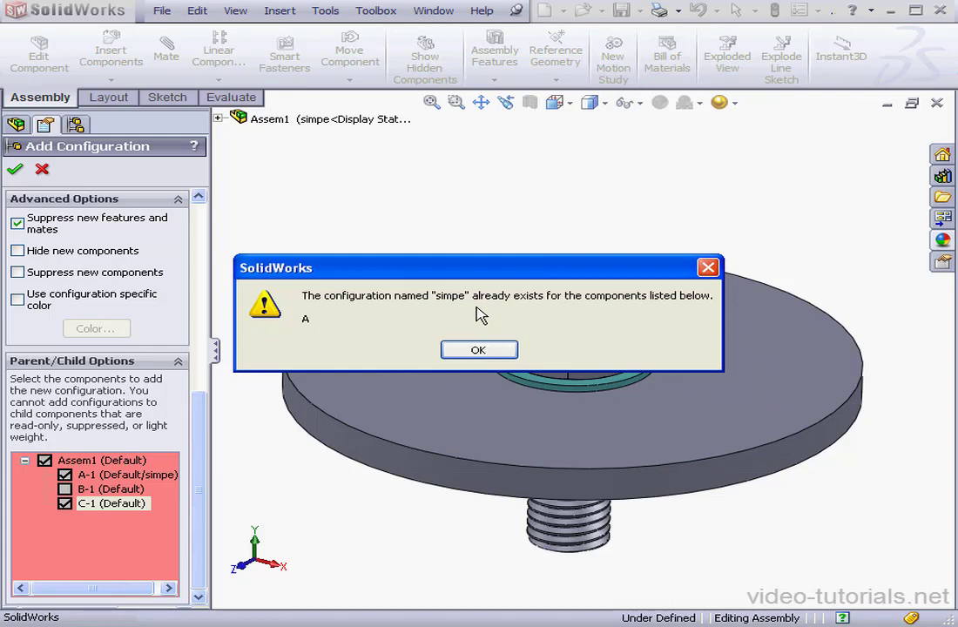
{"action": "mouse_move", "coordinate": [318, 302]}
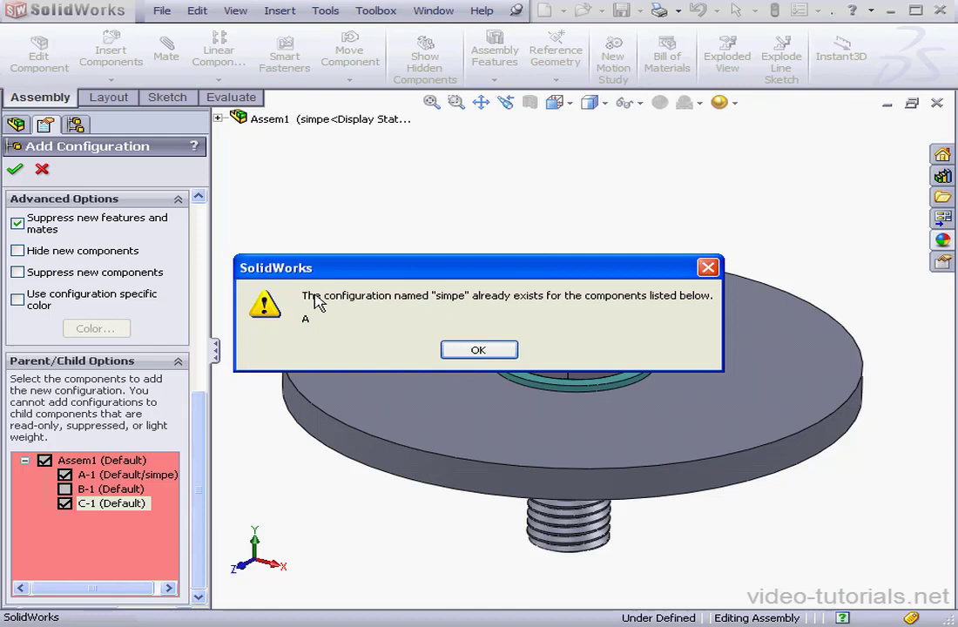
{"action": "mouse_move", "coordinate": [323, 328]}
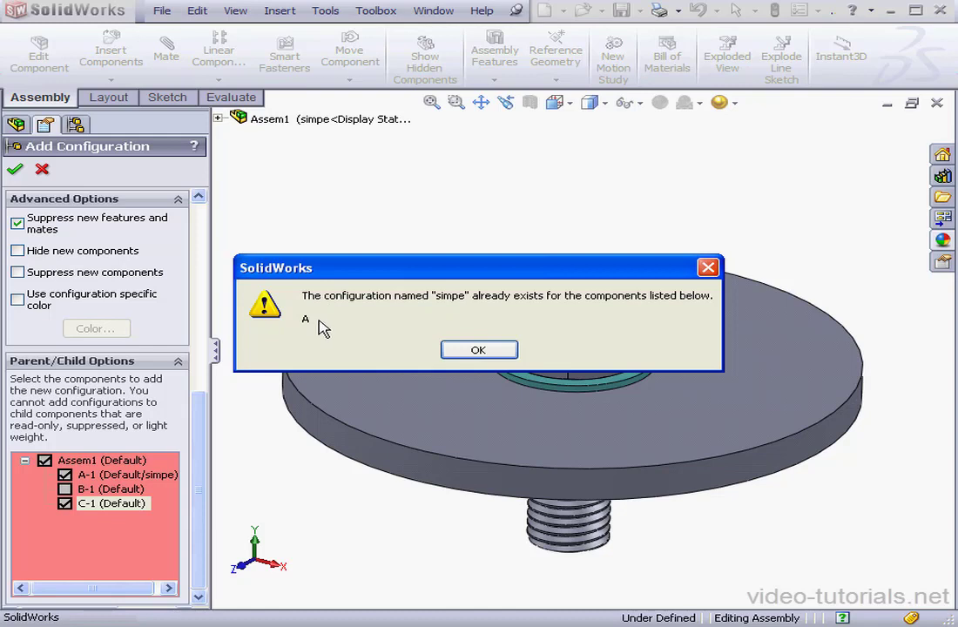
{"action": "mouse_move", "coordinate": [337, 335]}
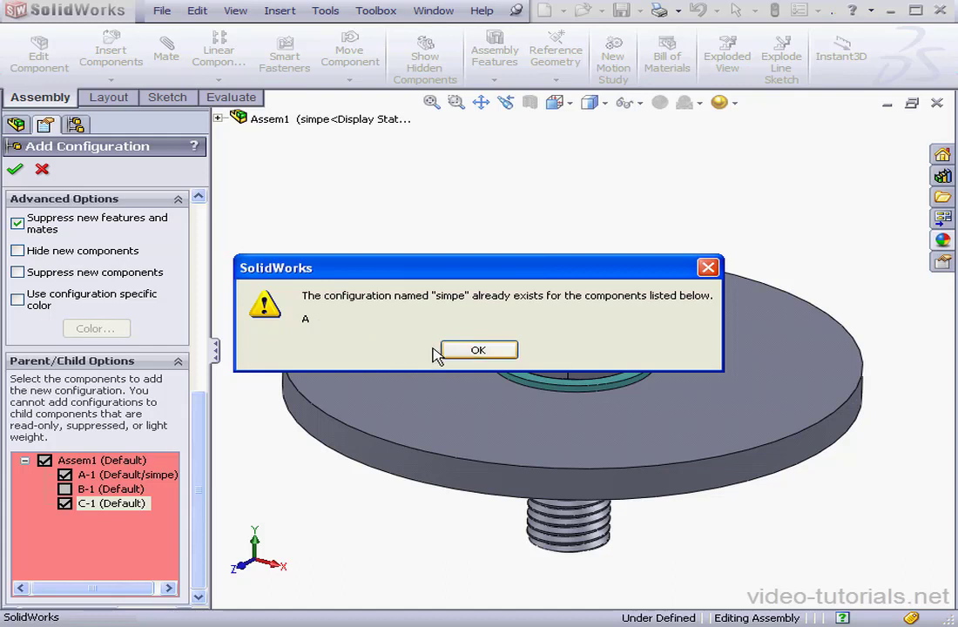
- Dismiss the 'configuration already exists' warning for component A
{"action": "left_click", "coordinate": [477, 349]}
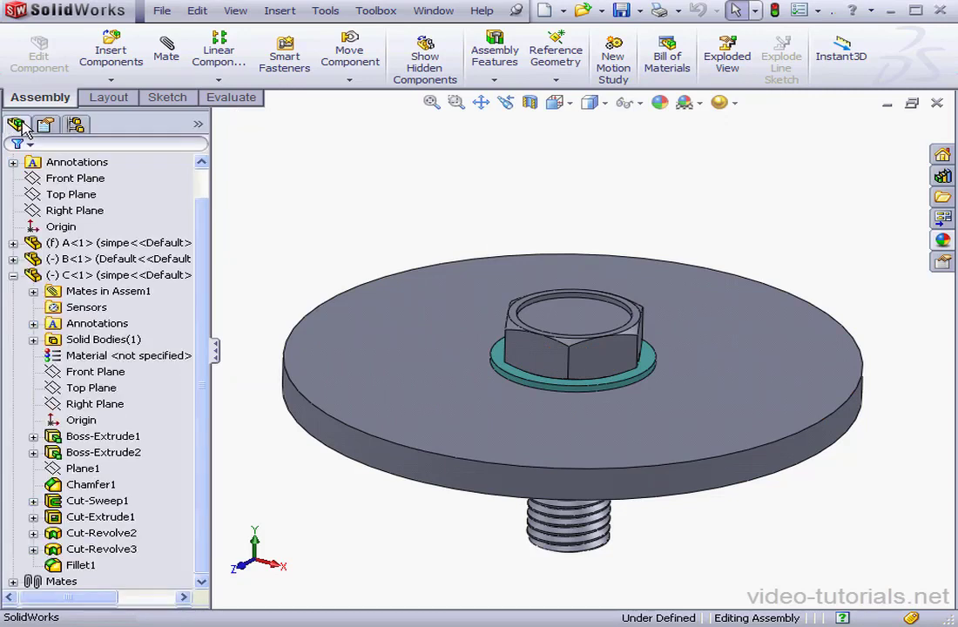
- Suppress bolt C's chamfer, thread cuts and fillet in the simpe configuration
{"action": "left_click", "coordinate": [96, 242]}
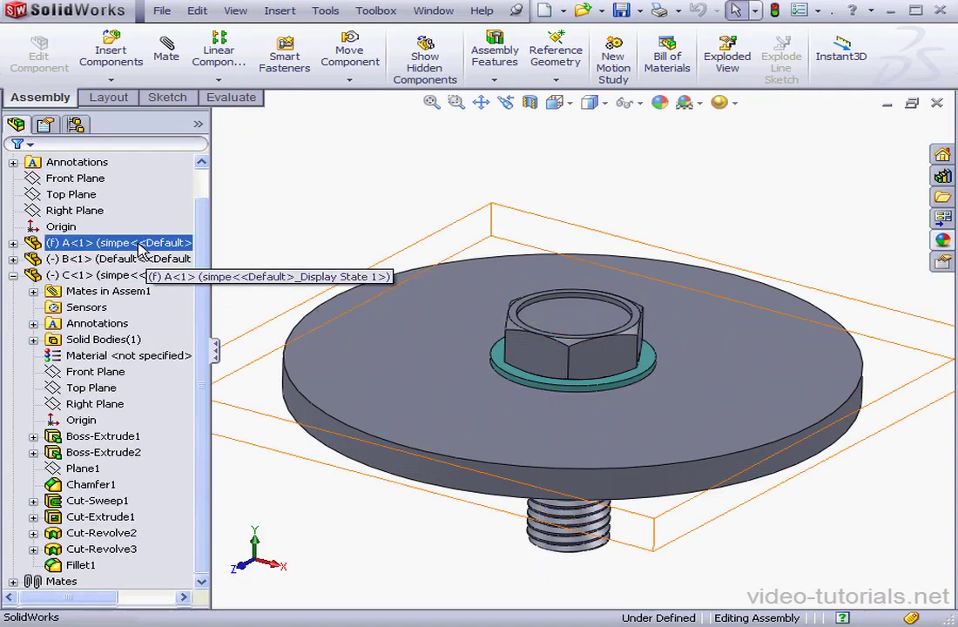
{"action": "left_click", "coordinate": [100, 275]}
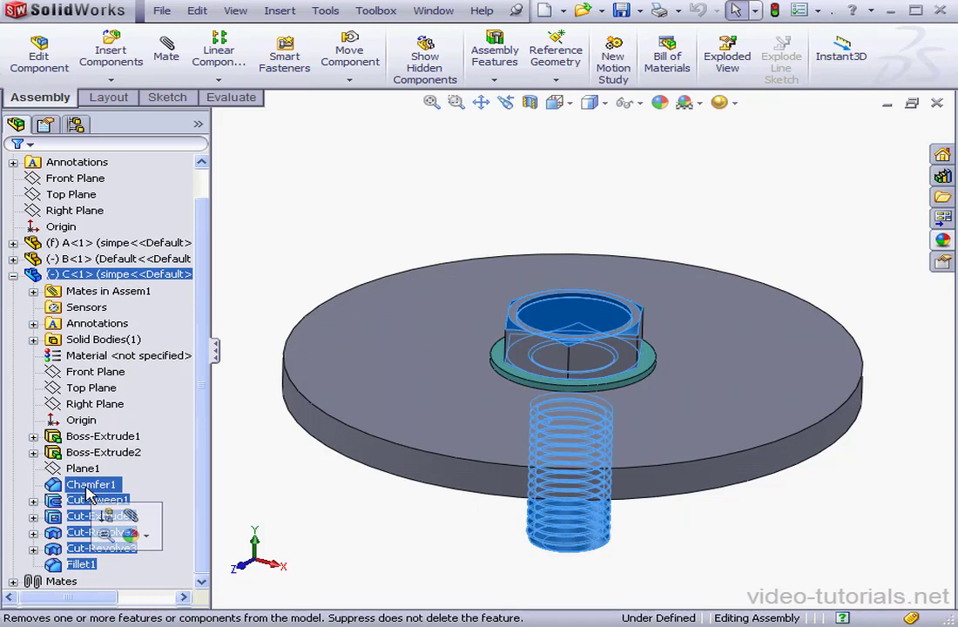
{"action": "right_click", "coordinate": [87, 499]}
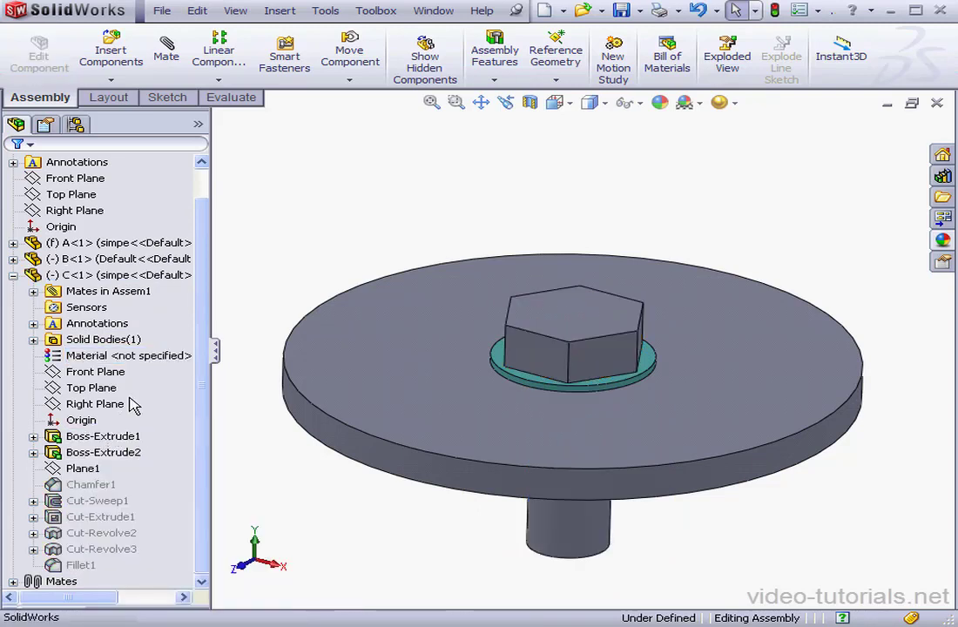
{"action": "mouse_move", "coordinate": [75, 124]}
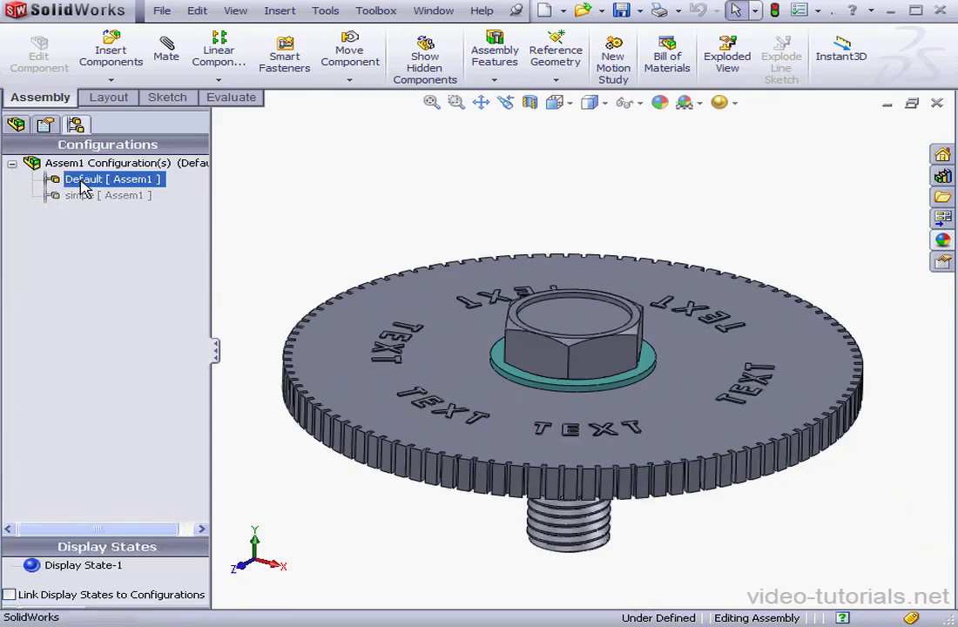
- Select the assembly's simpe configuration in ConfigurationManager
{"action": "left_click", "coordinate": [105, 195]}
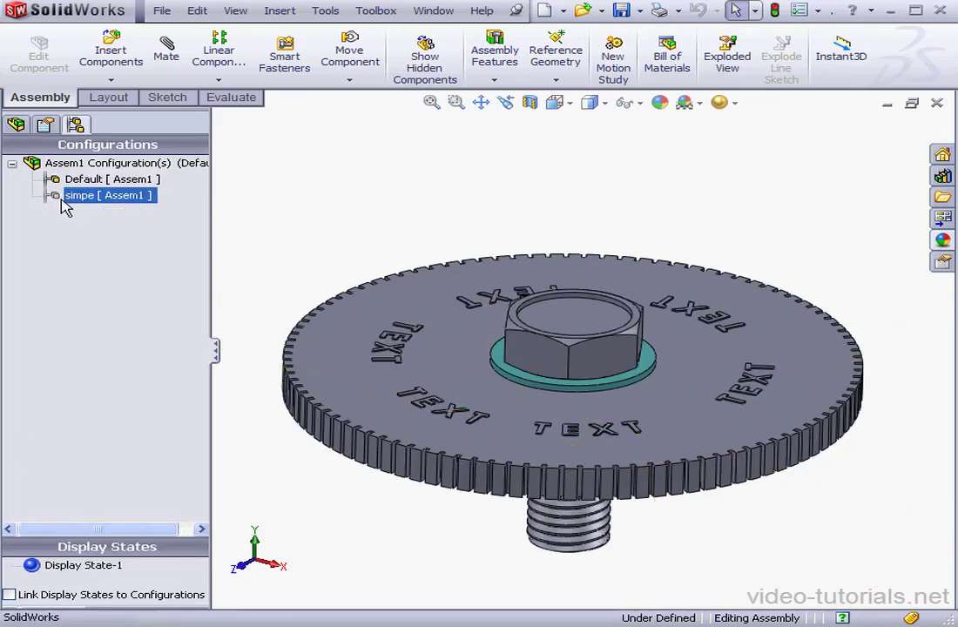